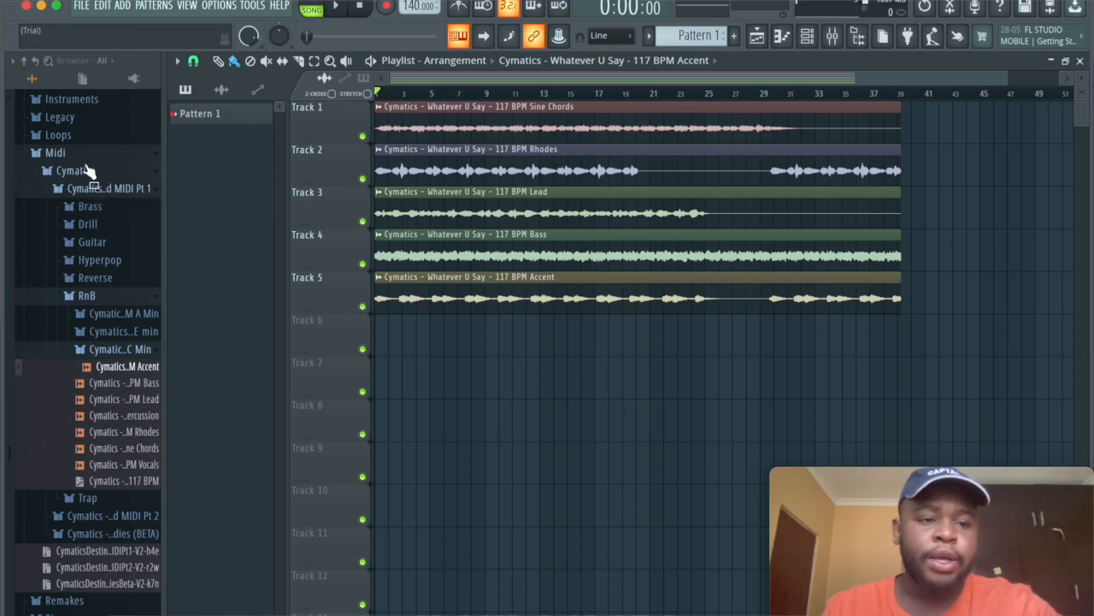
# Step: Collapse and reopen the Midi pack folder in the Browser and scroll through its packs
pyautogui.click(72, 171)
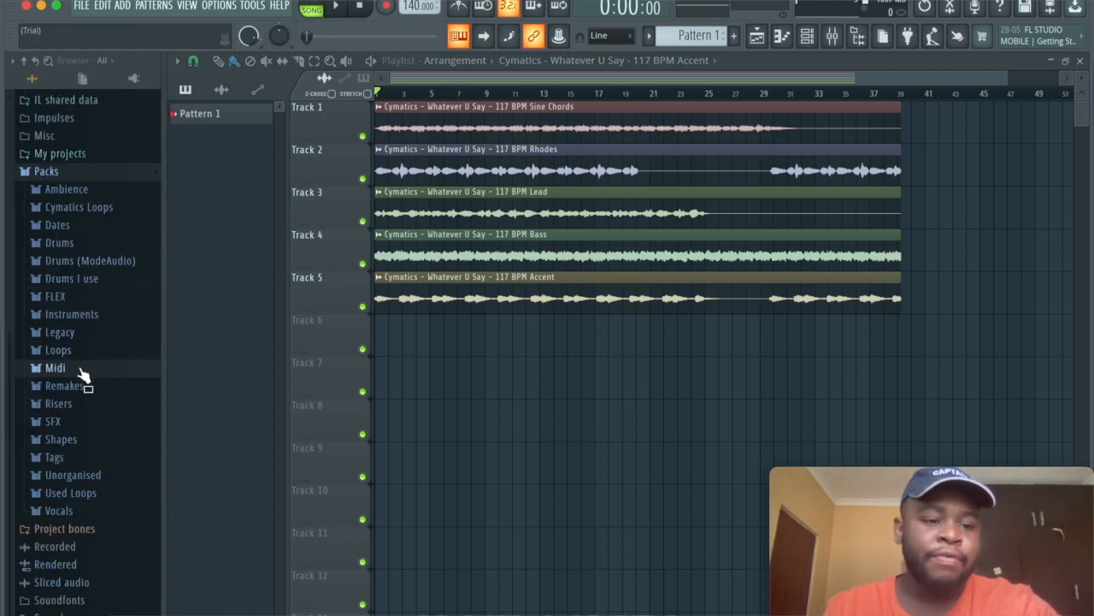
pyautogui.click(55, 366)
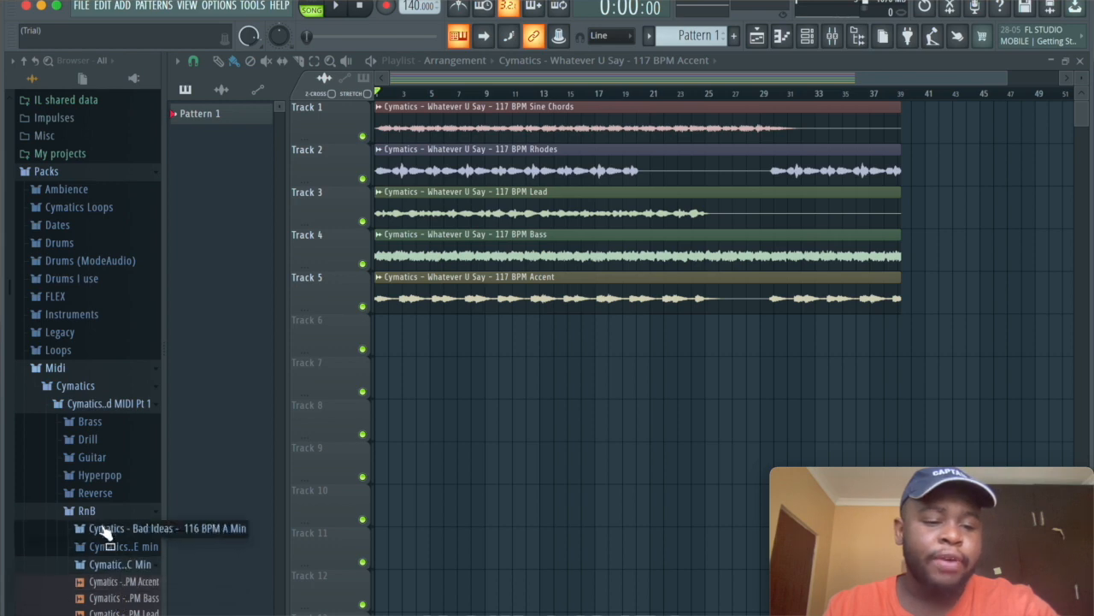
pyautogui.scroll(-3)
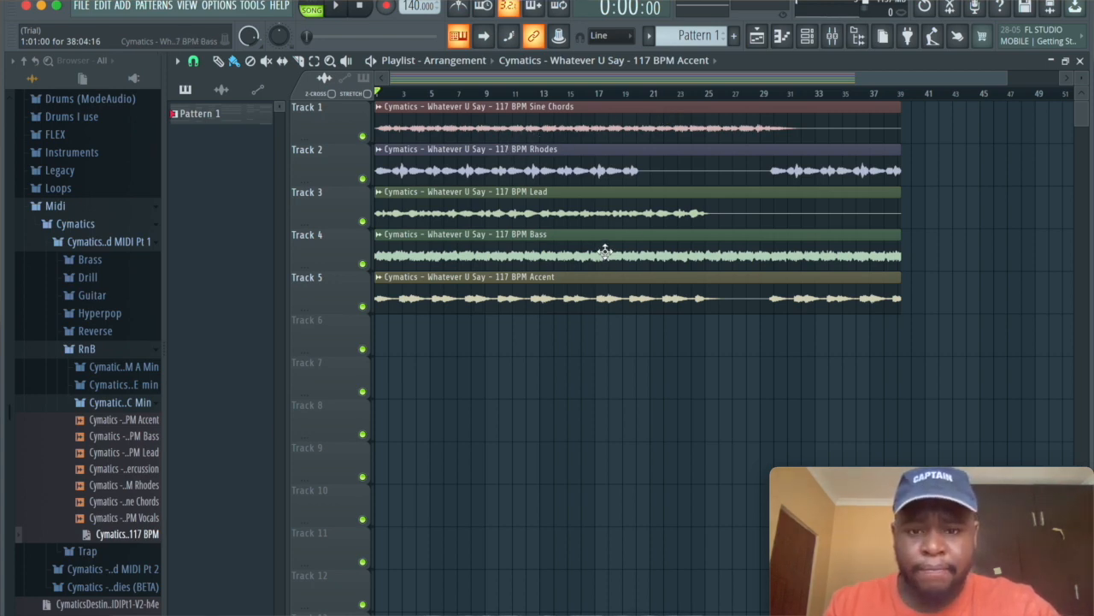
pyautogui.moveTo(533, 219)
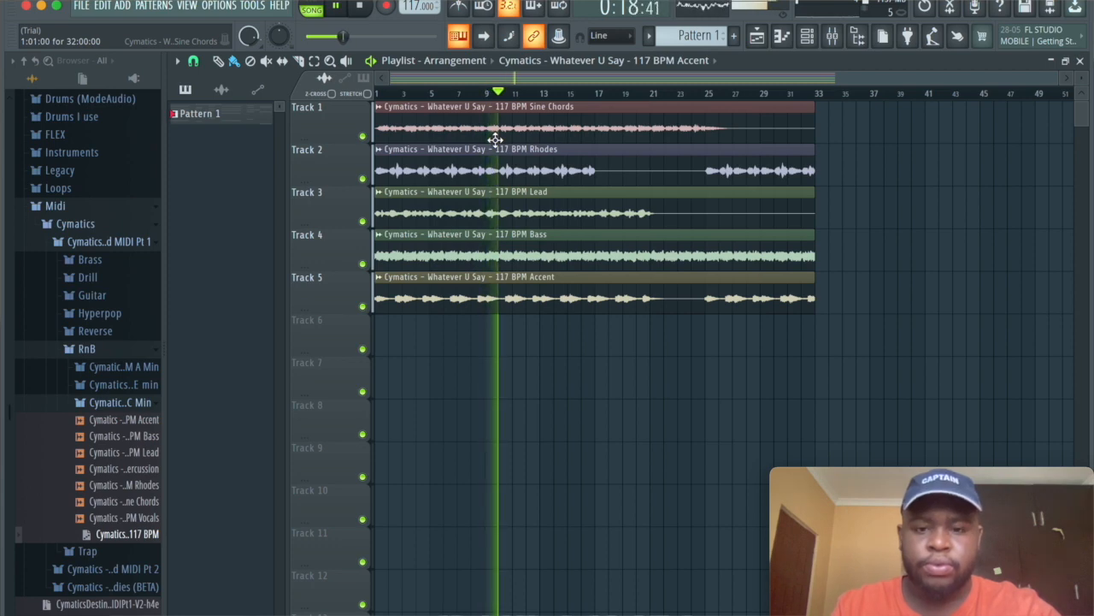
# Step: Adjust the playlist toolbar while the five 117 BPM stems keep playing
pyautogui.click(359, 7)
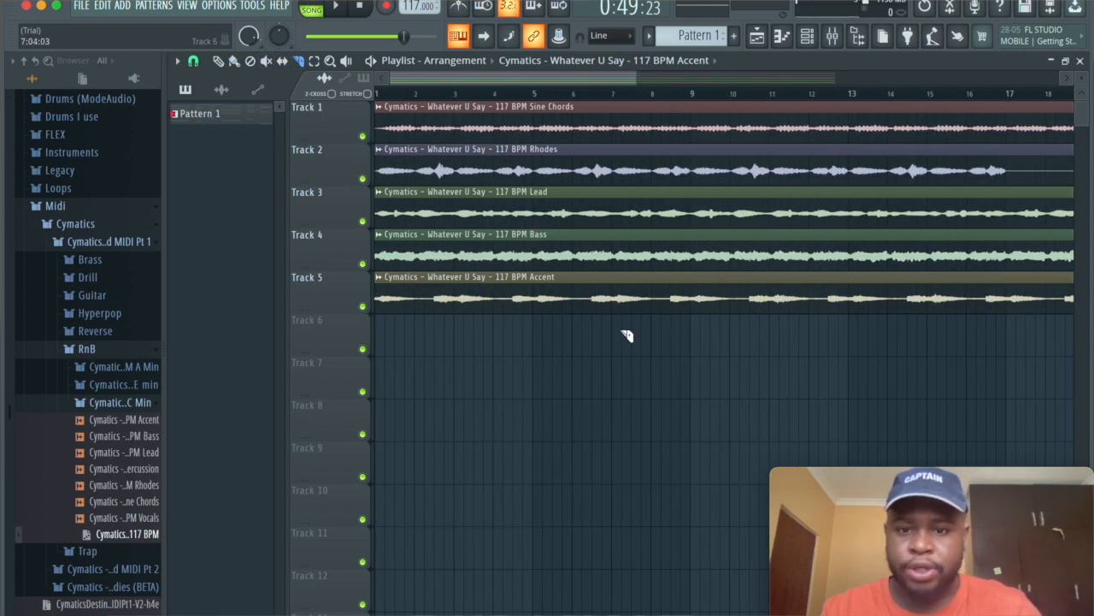
pyautogui.moveTo(693, 329)
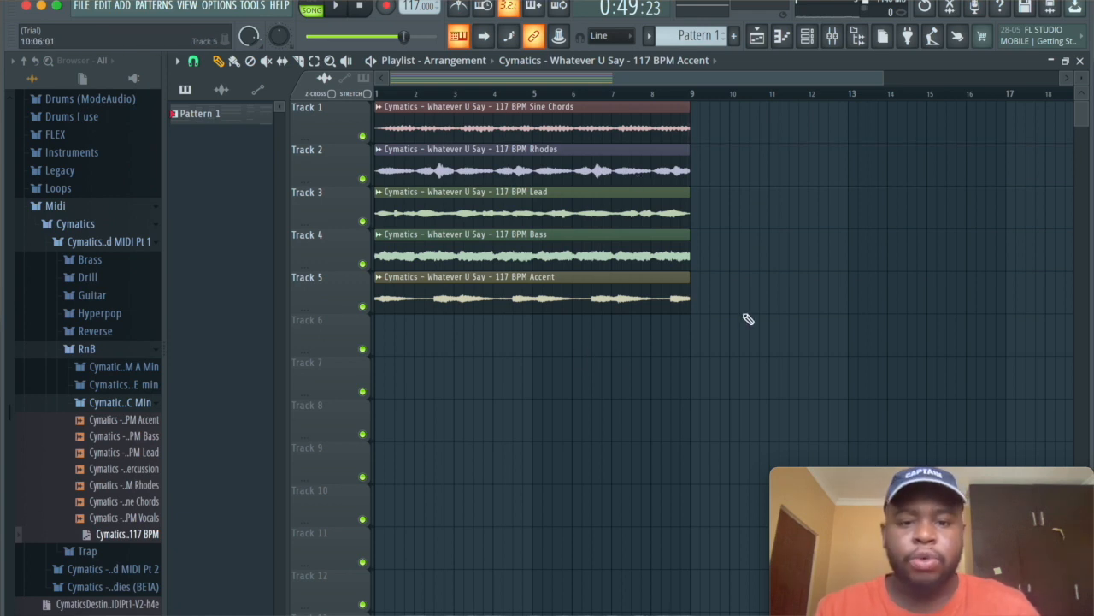
# Step: Shift the chord, bass and accent loop clips so they enter at bar 9 after the Rhodes
pyautogui.moveTo(581, 231); pyautogui.dragTo(727, 402)
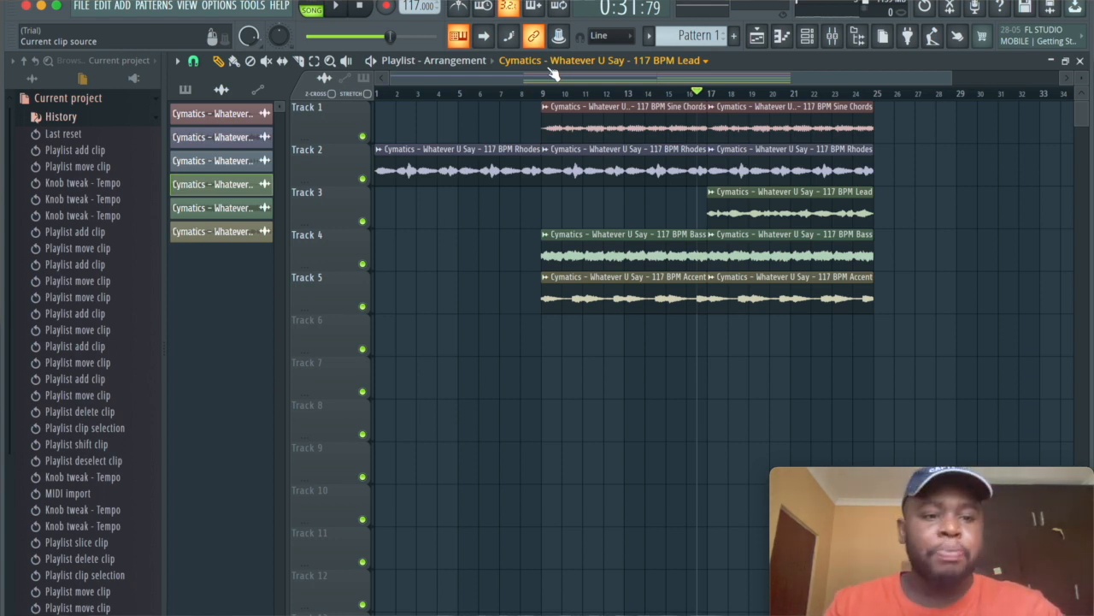
# Step: Place a second Pattern 1 clip on Track 6 at bar 17 and expand the Drums I use collection
pyautogui.click(31, 79)
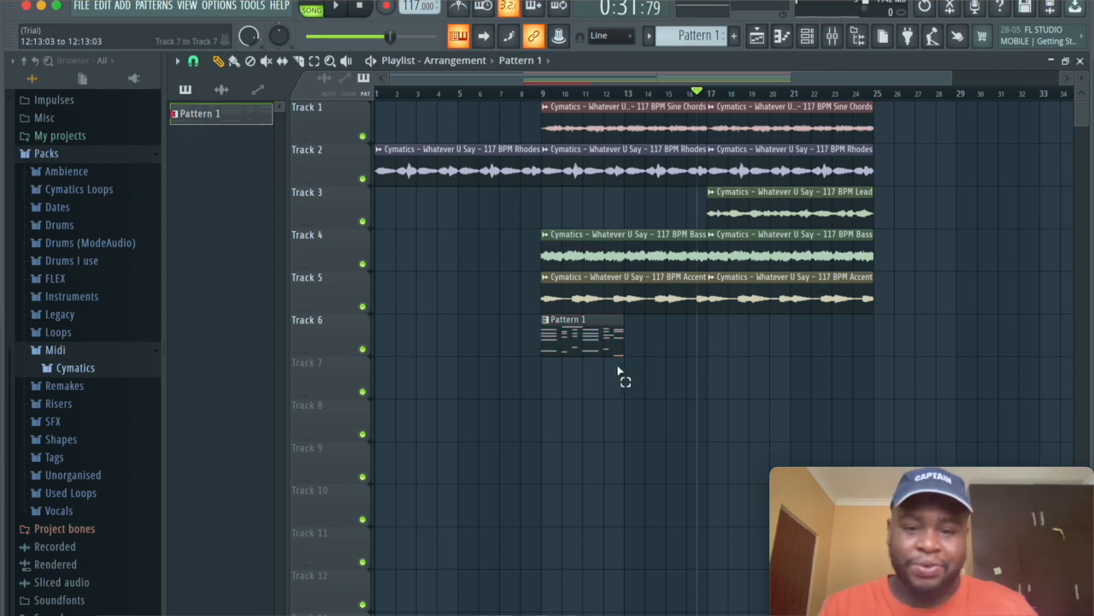
pyautogui.click(753, 334)
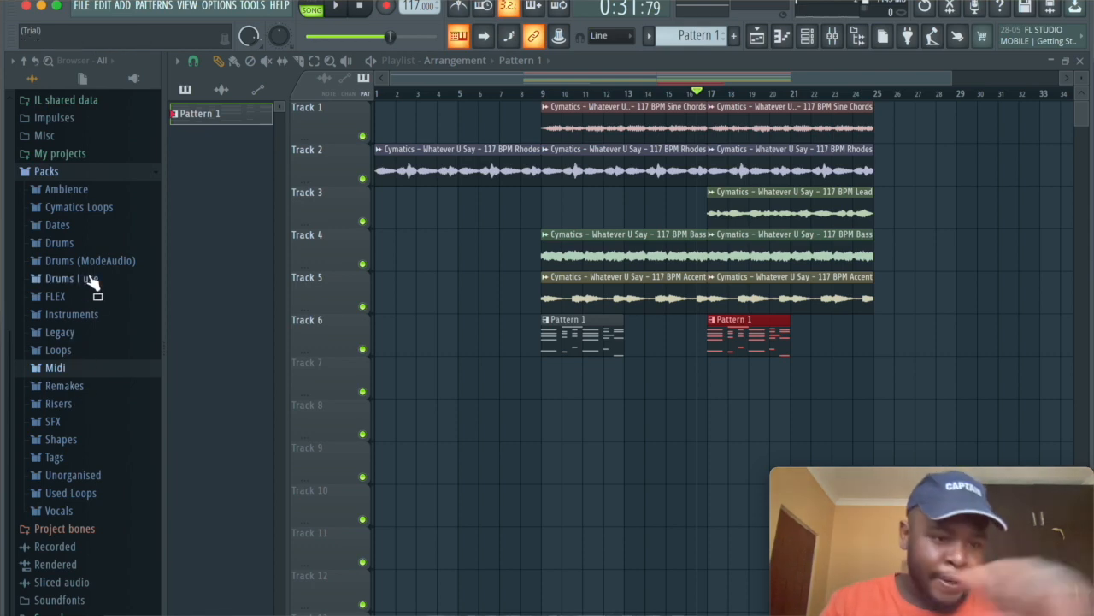
pyautogui.click(72, 277)
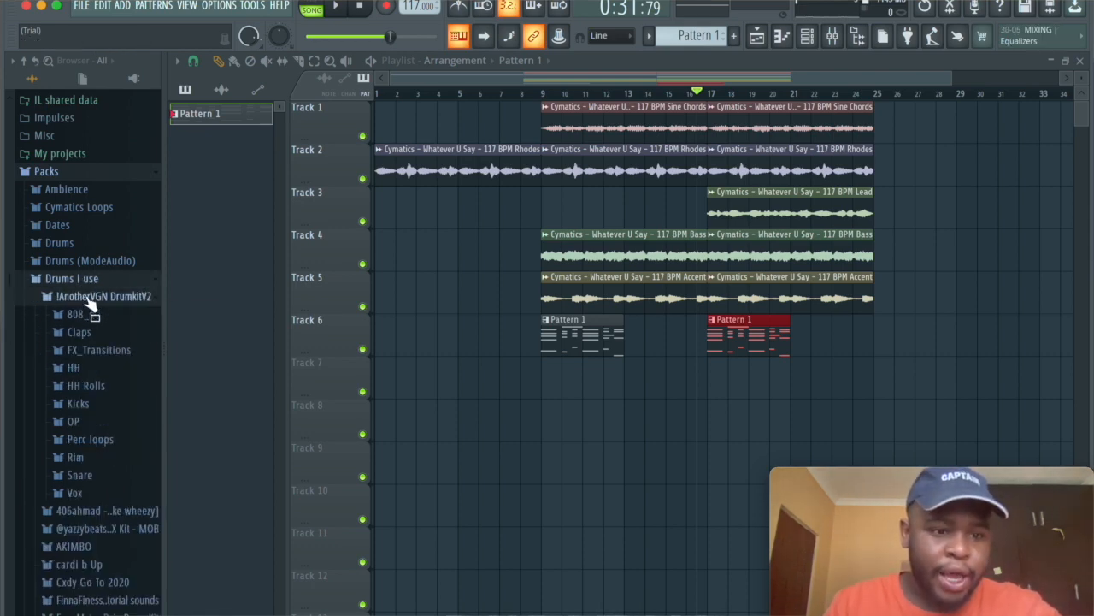
pyautogui.moveTo(85, 488)
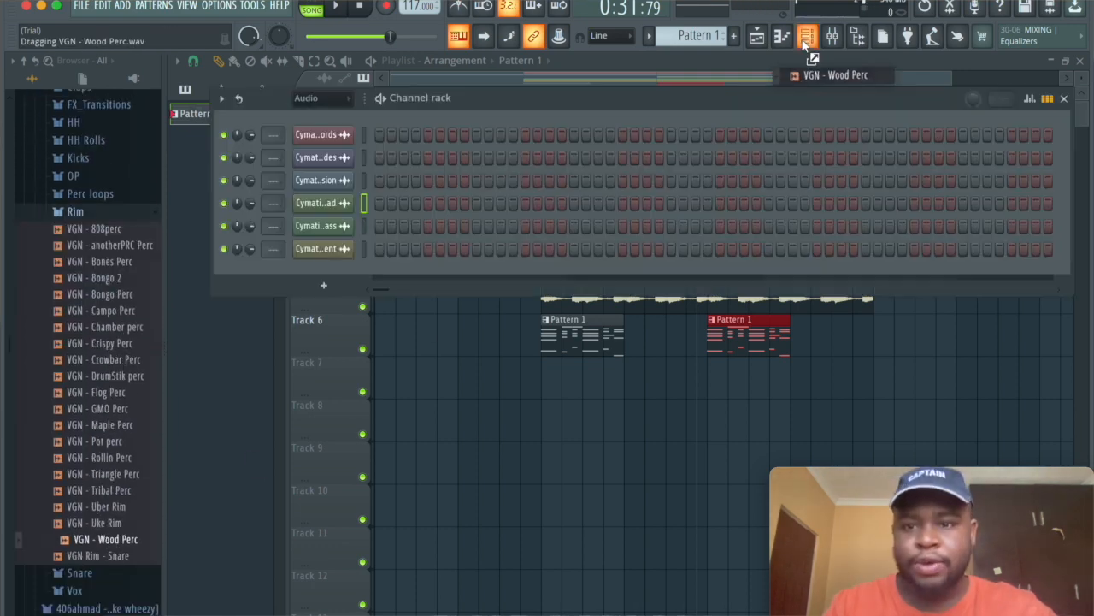
# Step: Add the VGN Wood Perc sample to the beat, then browse Drums I use into the Cxdy Go To 2020 kit
pyautogui.click(832, 36)
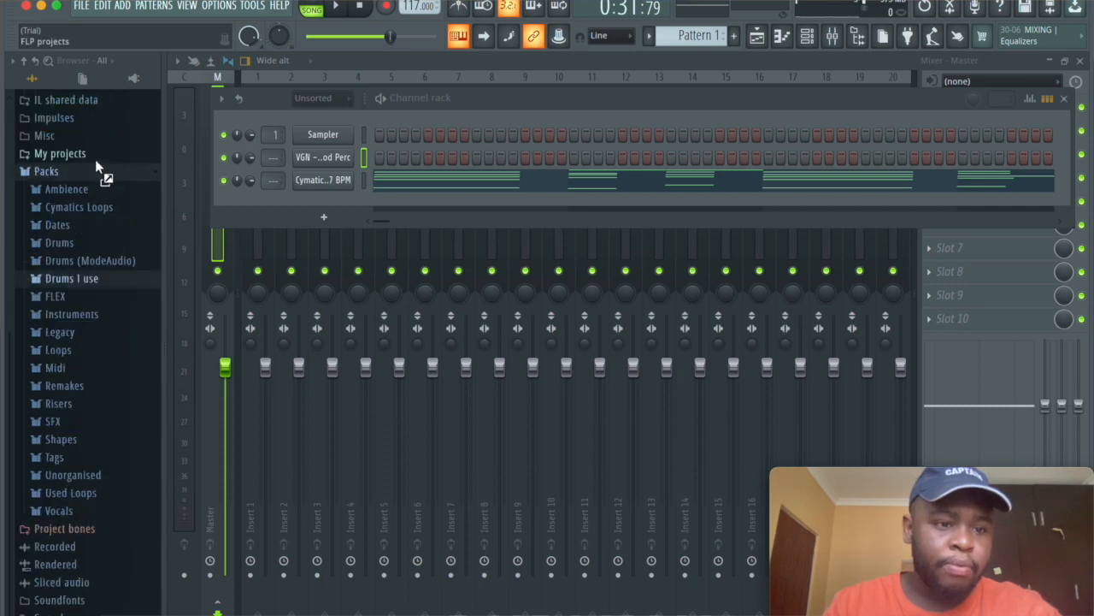
pyautogui.click(72, 277)
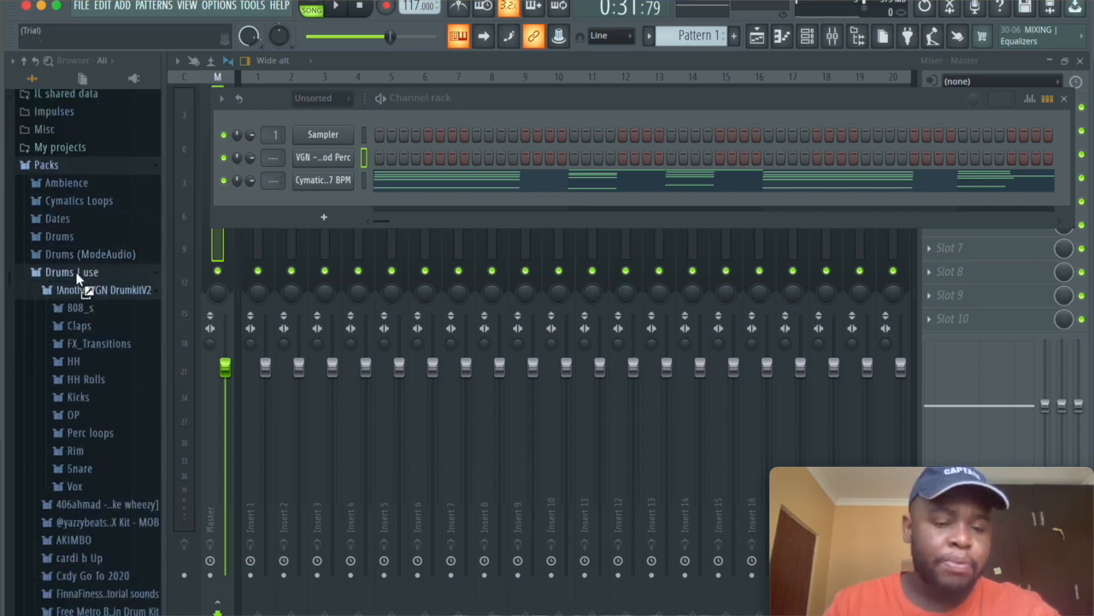
pyautogui.click(72, 277)
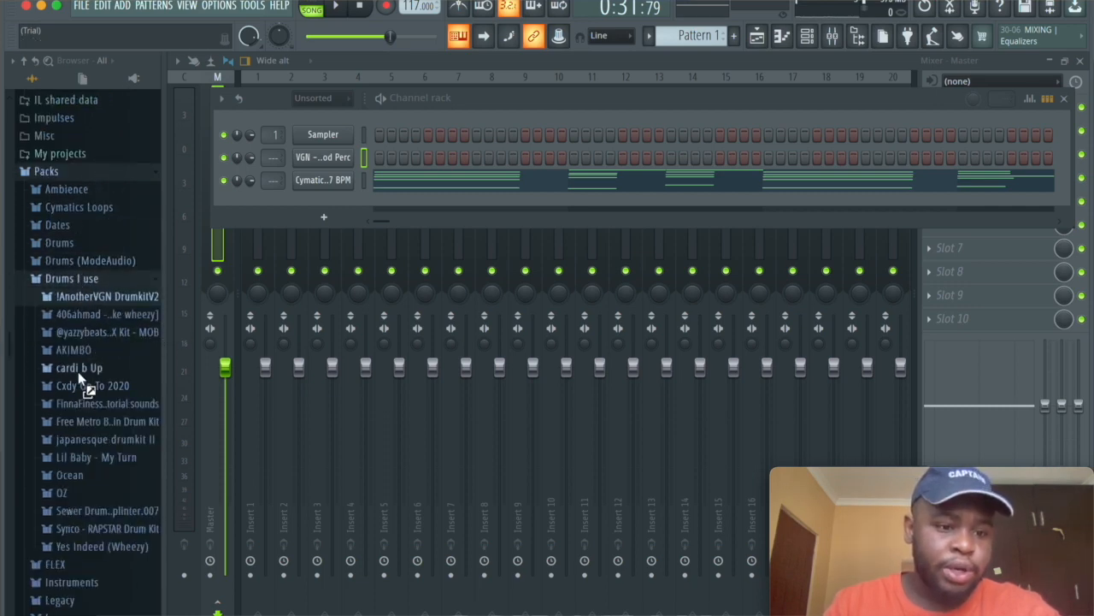
pyautogui.click(93, 385)
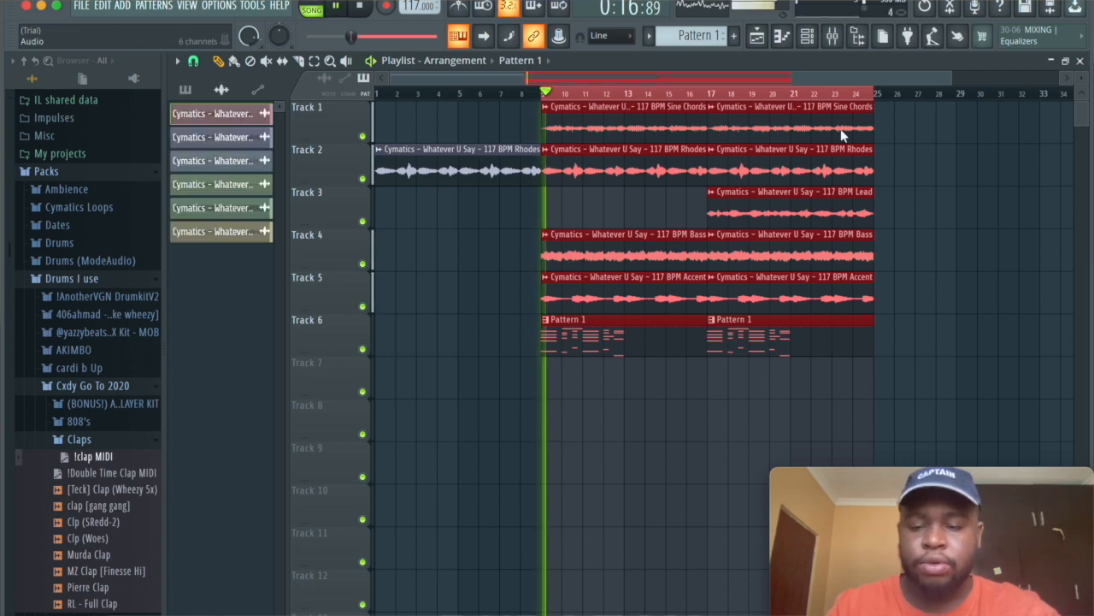
# Step: Bring up the channel rack, audition the Shedd clap, and expand the AnotherVGN DrumkitV2 folder
pyautogui.click(807, 36)
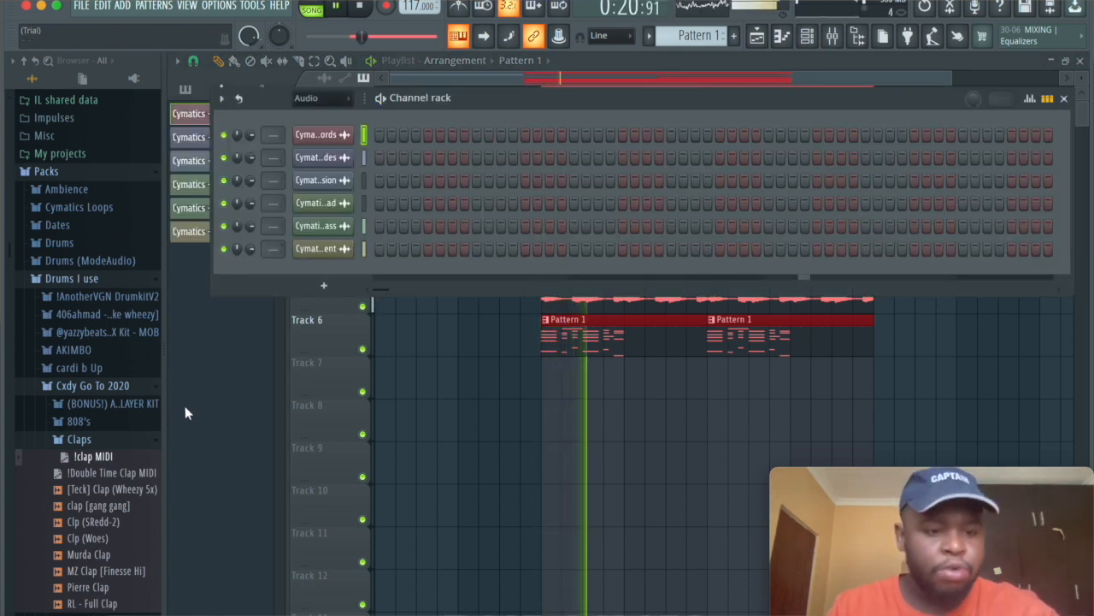
pyautogui.scroll(-3)
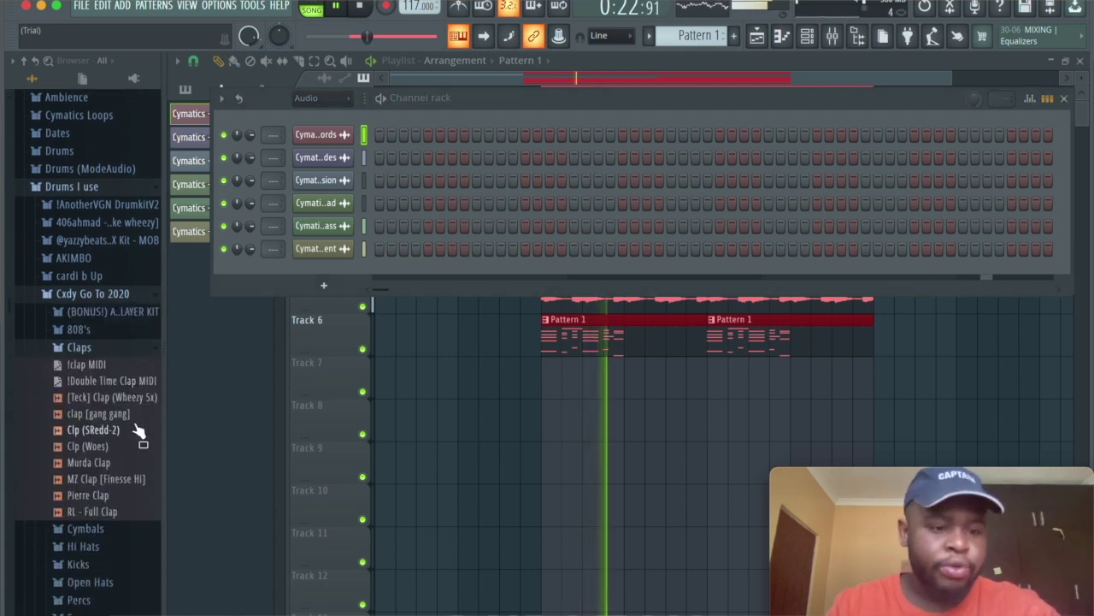
pyautogui.click(79, 345)
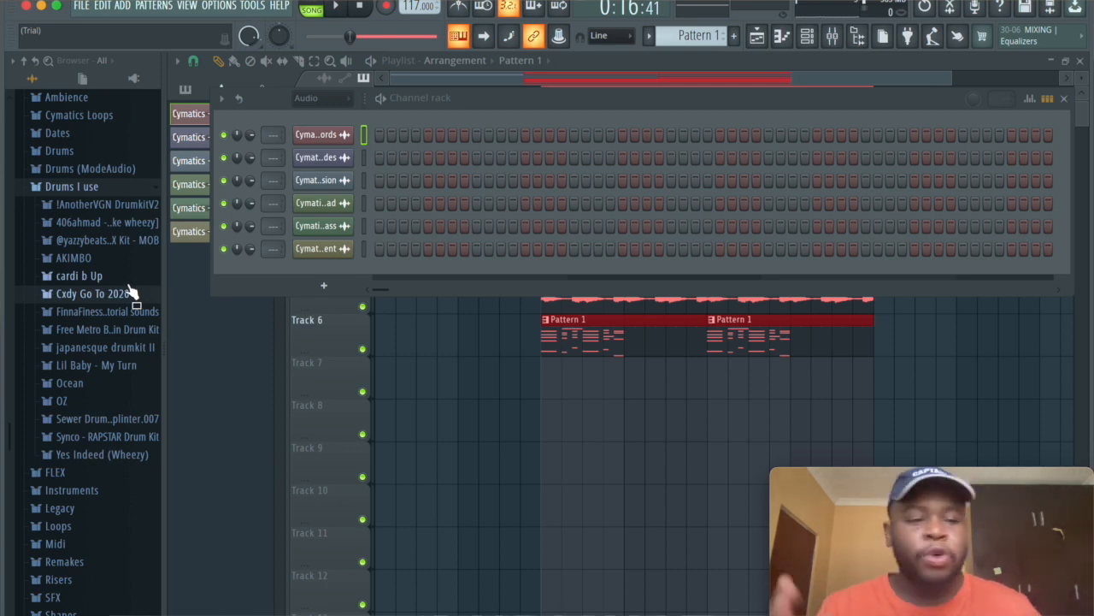
pyautogui.moveTo(111, 239)
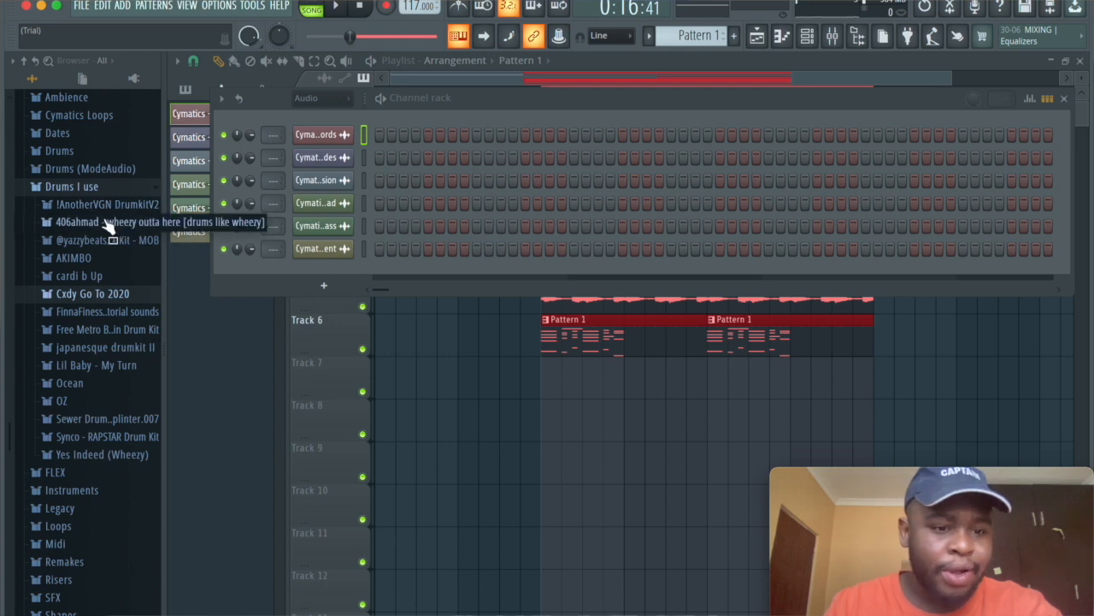
pyautogui.click(103, 203)
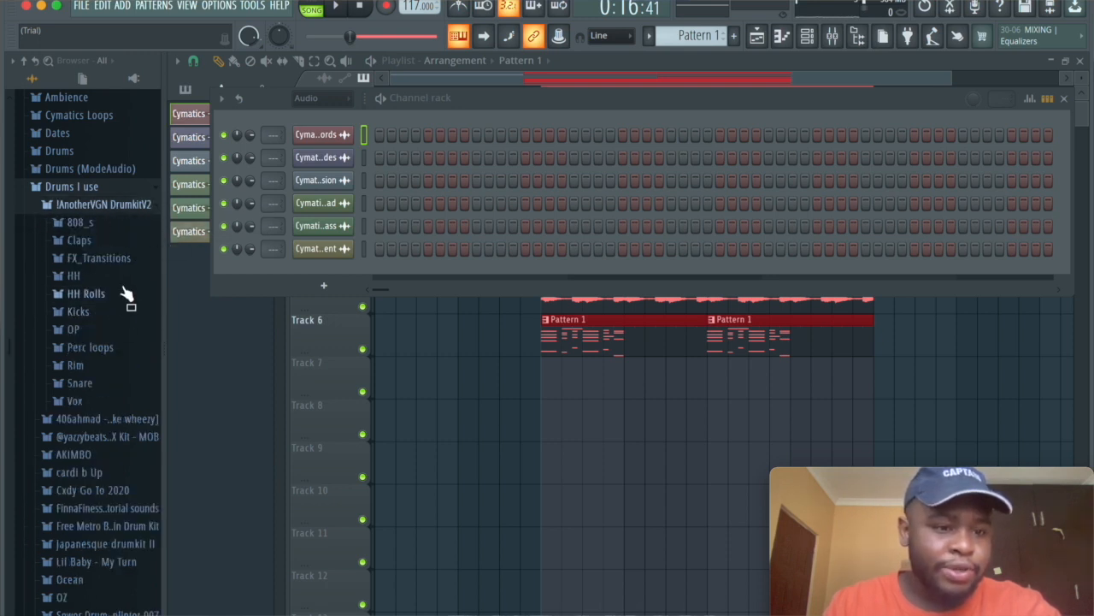
# Step: Load VGN Sting HH from the kit's hi-hat folder and fill its channel every two steps
pyautogui.click(71, 274)
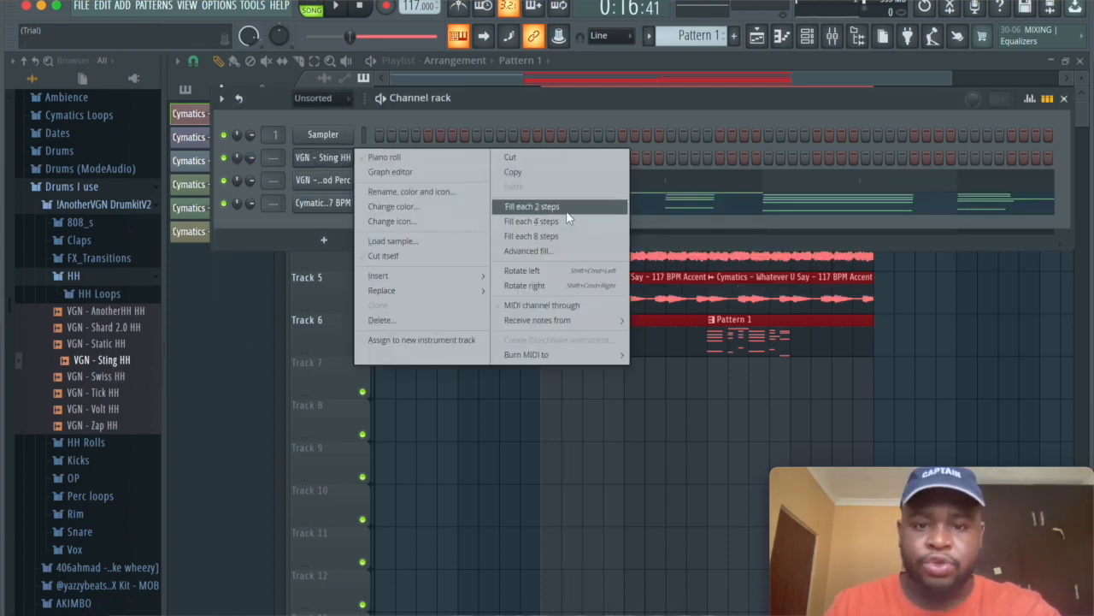
pyautogui.click(531, 205)
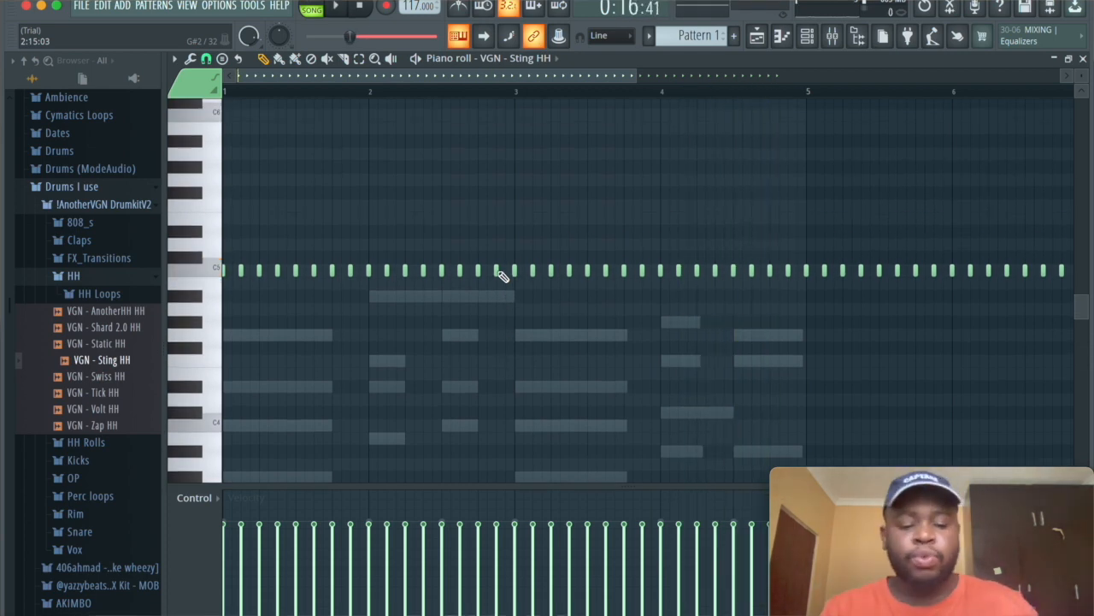
# Step: Randomize the Sting HH note velocities with the piano-roll randomizer and accept the result
pyautogui.click(503, 273)
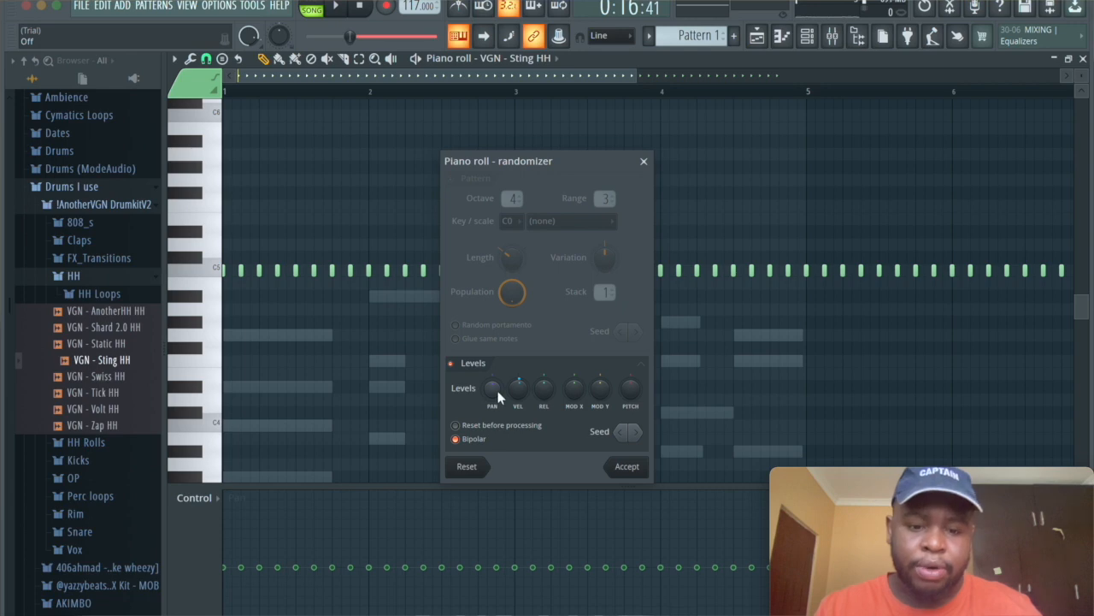
pyautogui.click(516, 390)
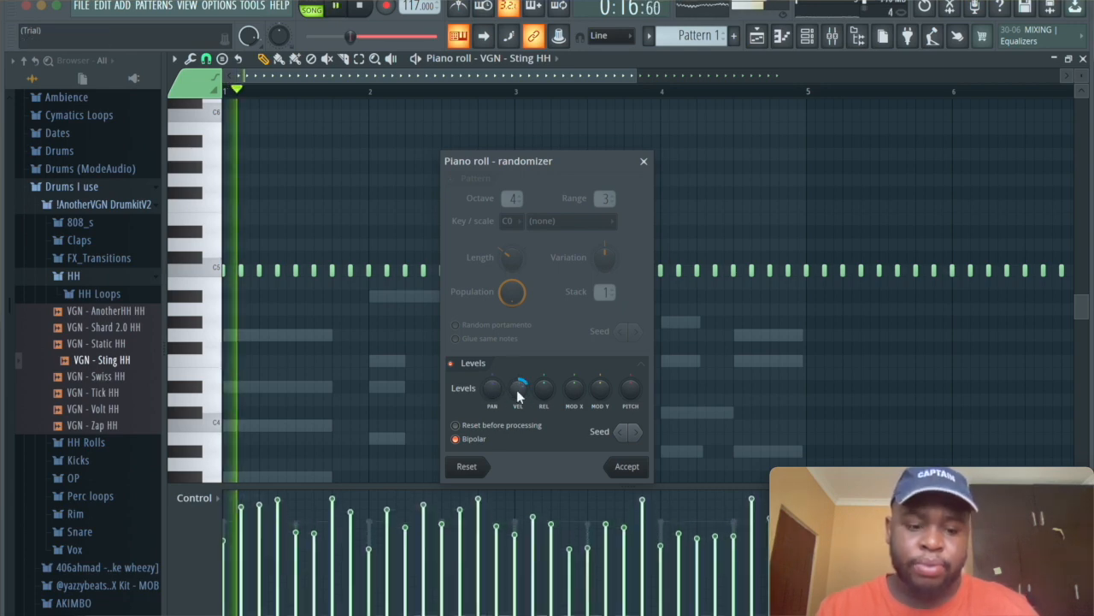
pyautogui.click(626, 465)
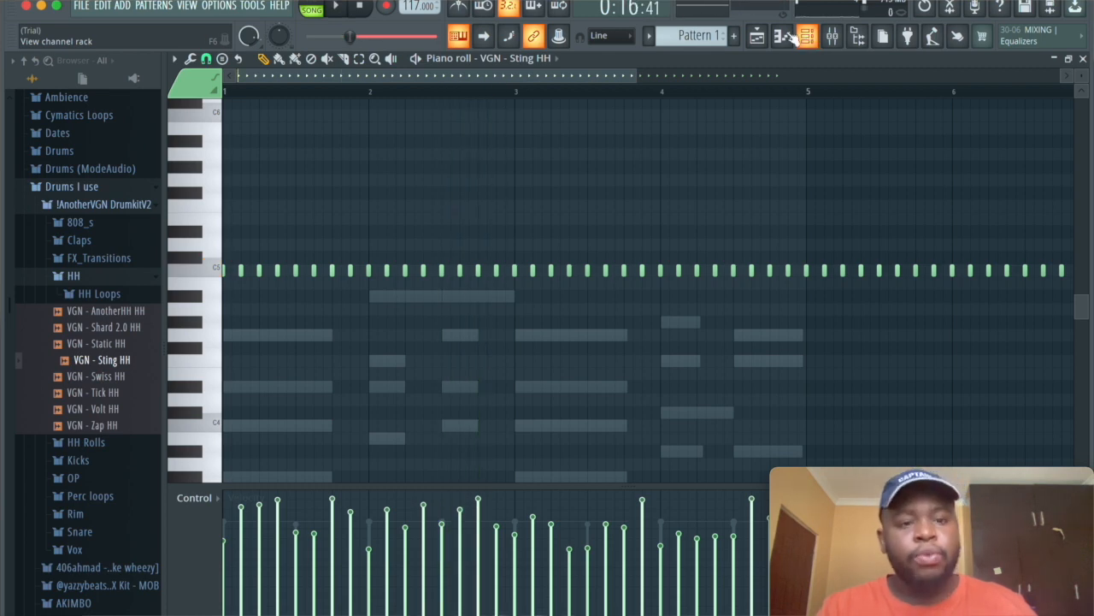
# Step: Try several grid snap values, including 1/3 step and No snap, while redrawing the hi-hat notes
pyautogui.click(205, 58)
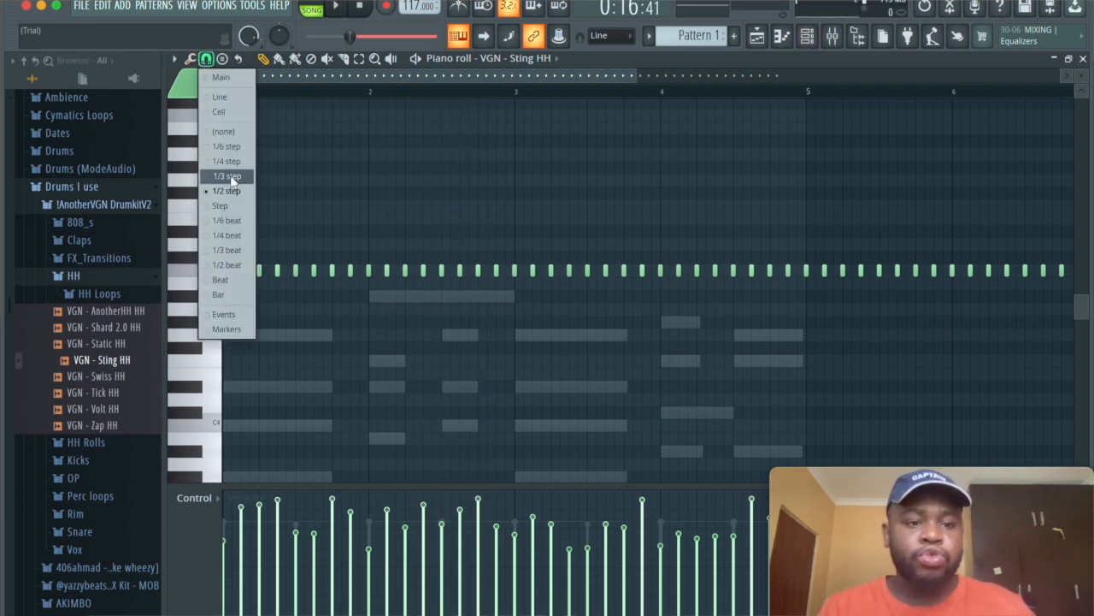
pyautogui.click(227, 174)
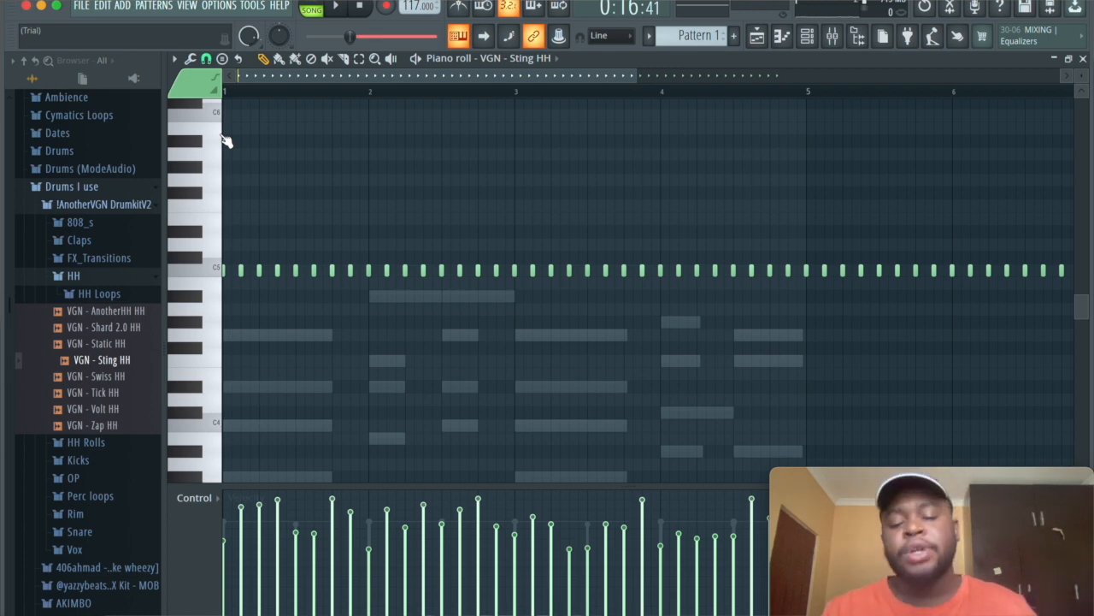
pyautogui.click(205, 72)
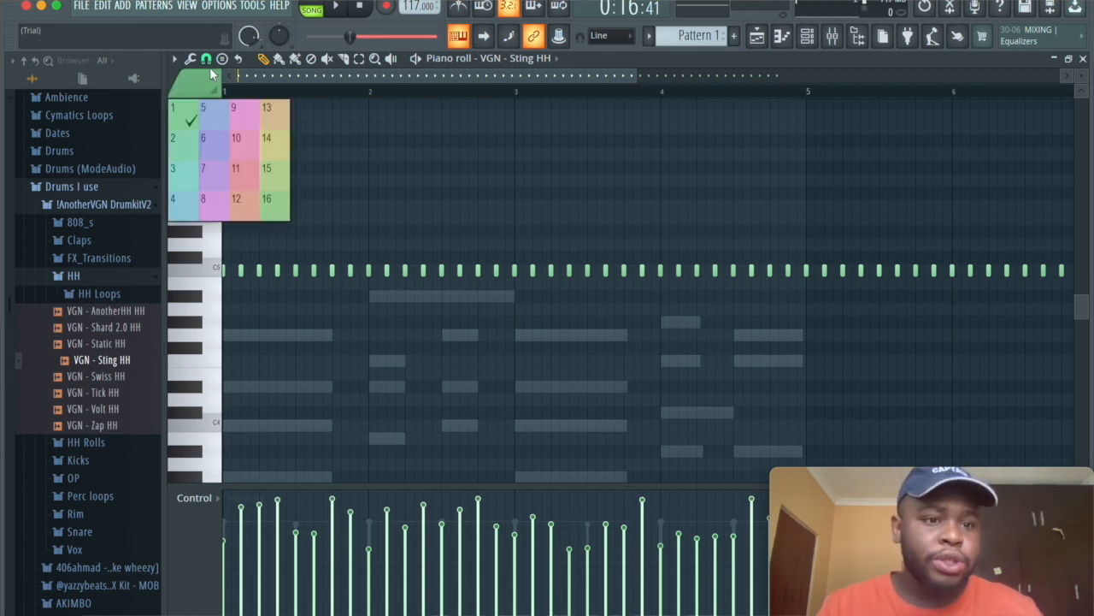
pyautogui.click(205, 58)
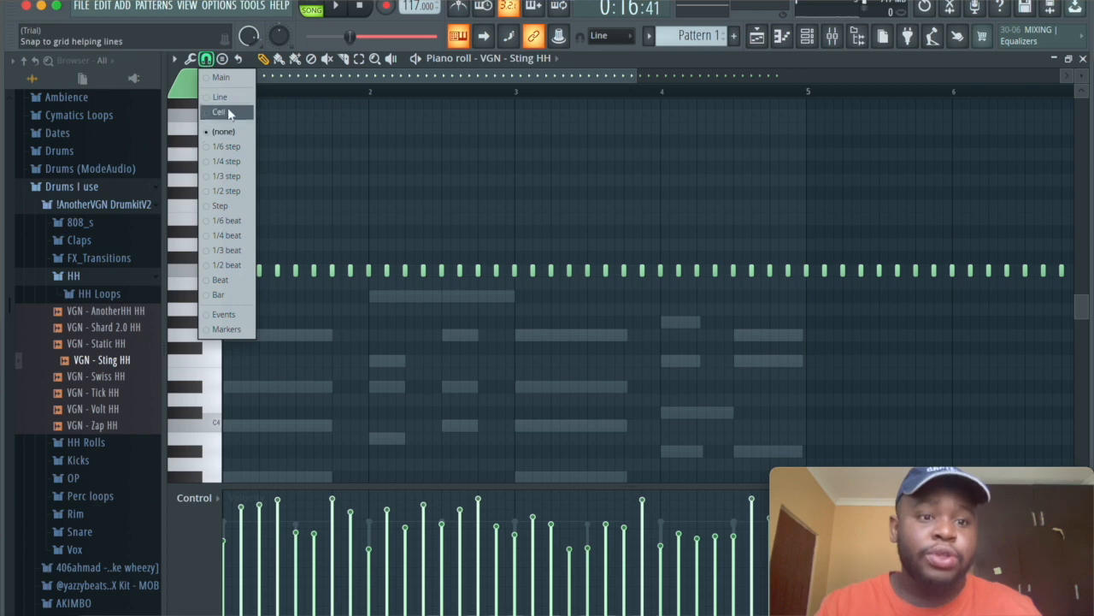
pyautogui.click(222, 130)
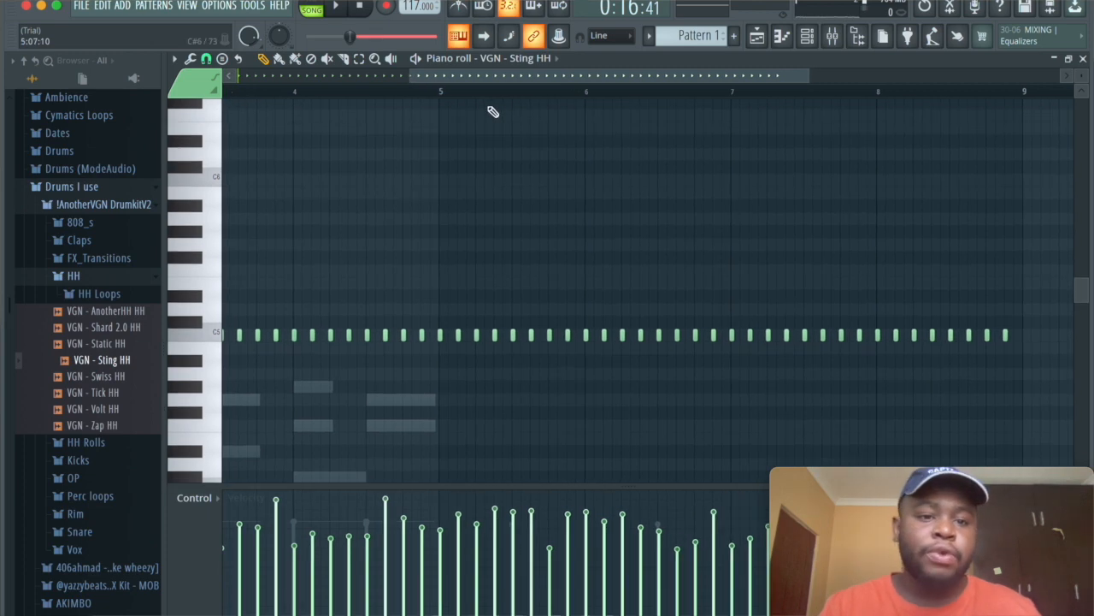
pyautogui.click(205, 58)
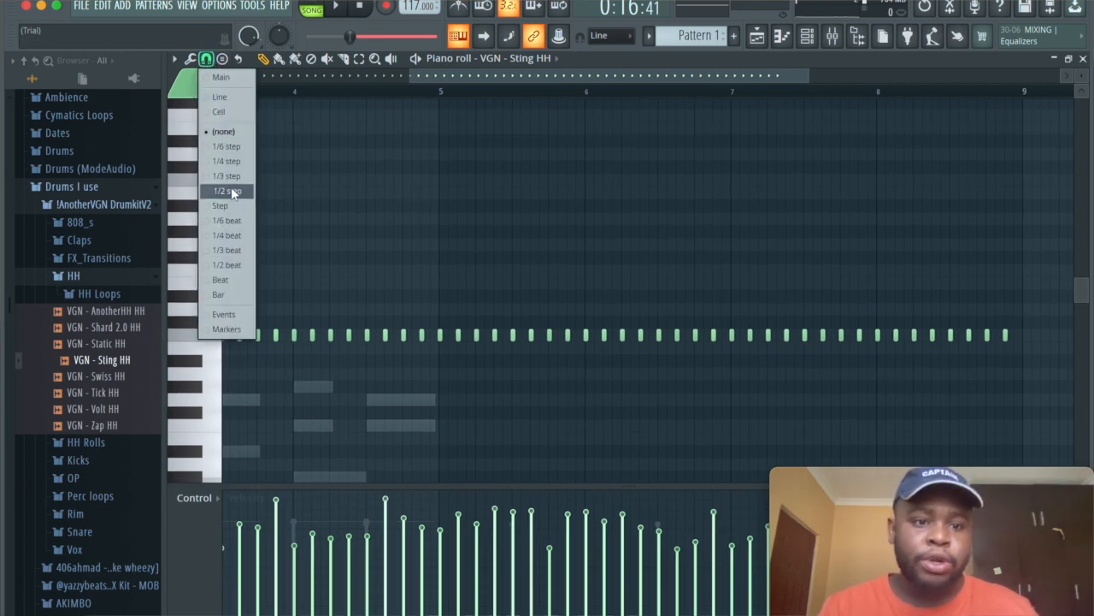
pyautogui.click(225, 190)
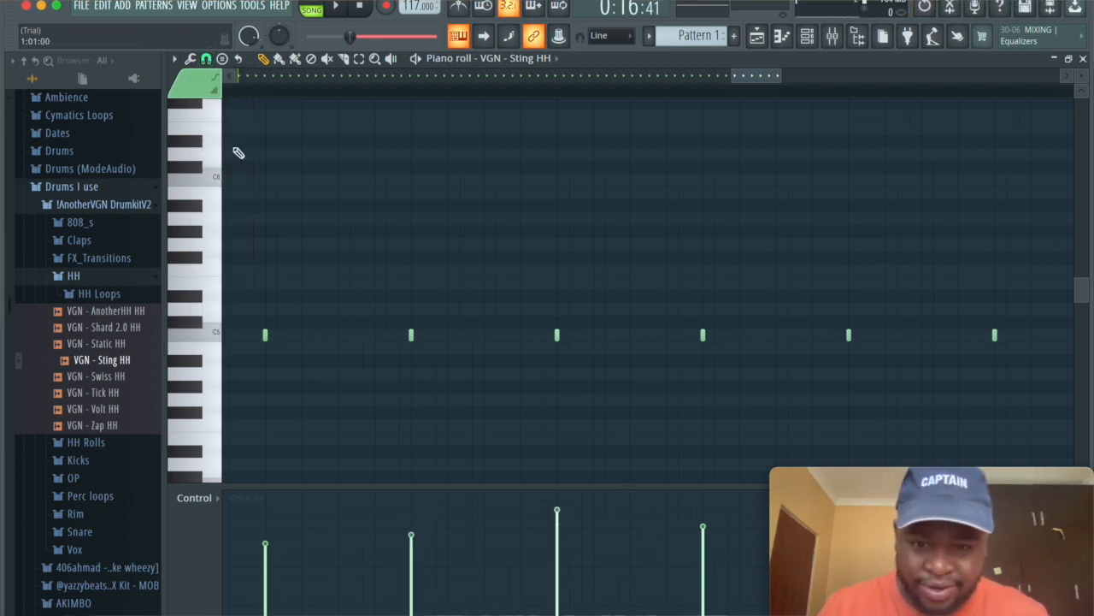
pyautogui.click(206, 58)
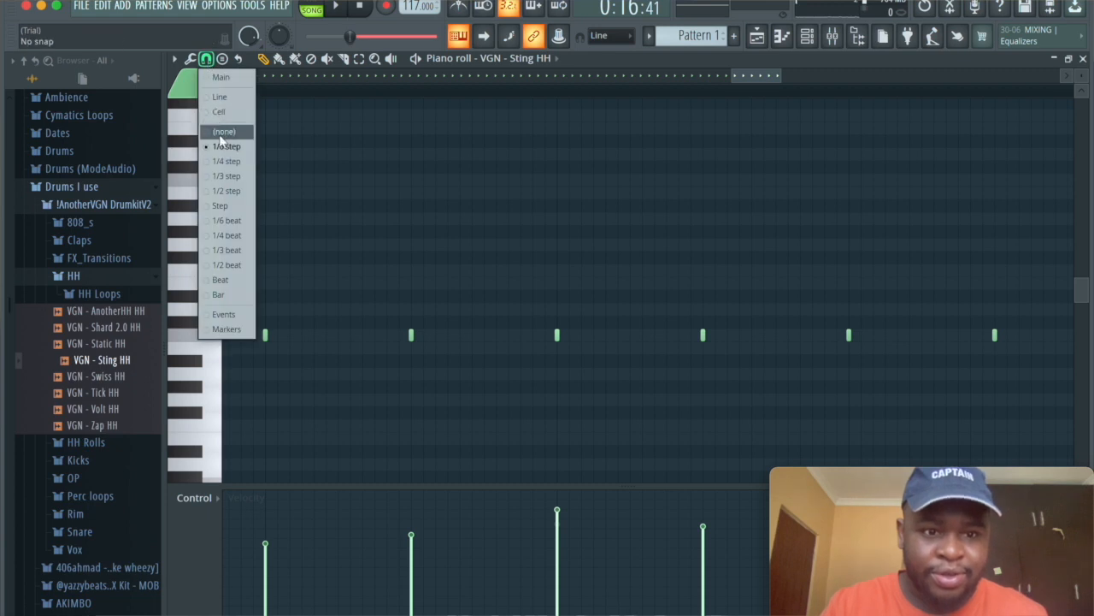
pyautogui.click(224, 130)
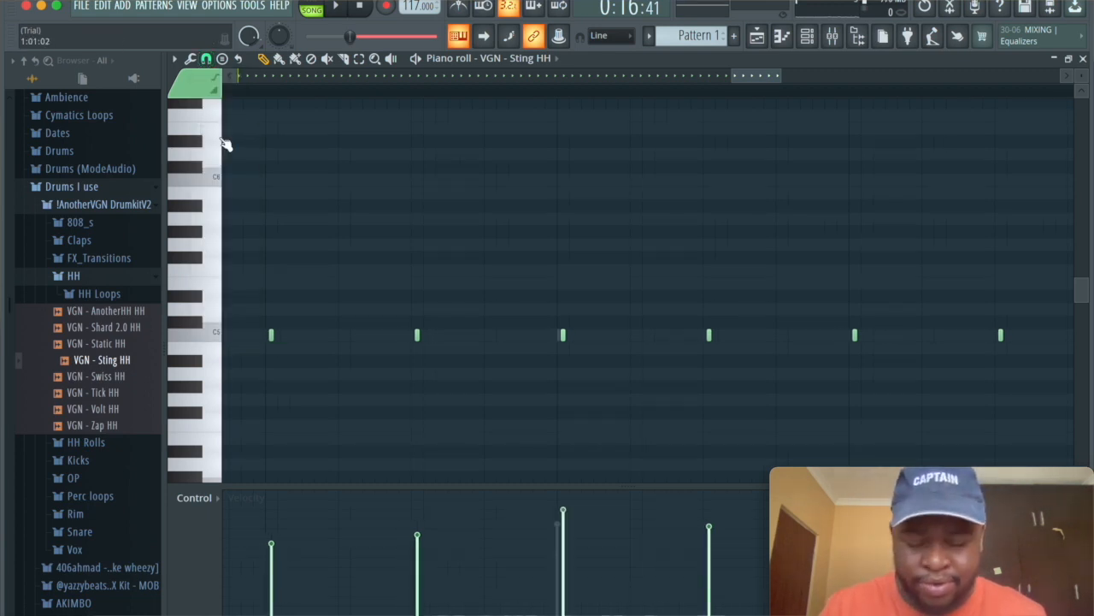
pyautogui.click(205, 58)
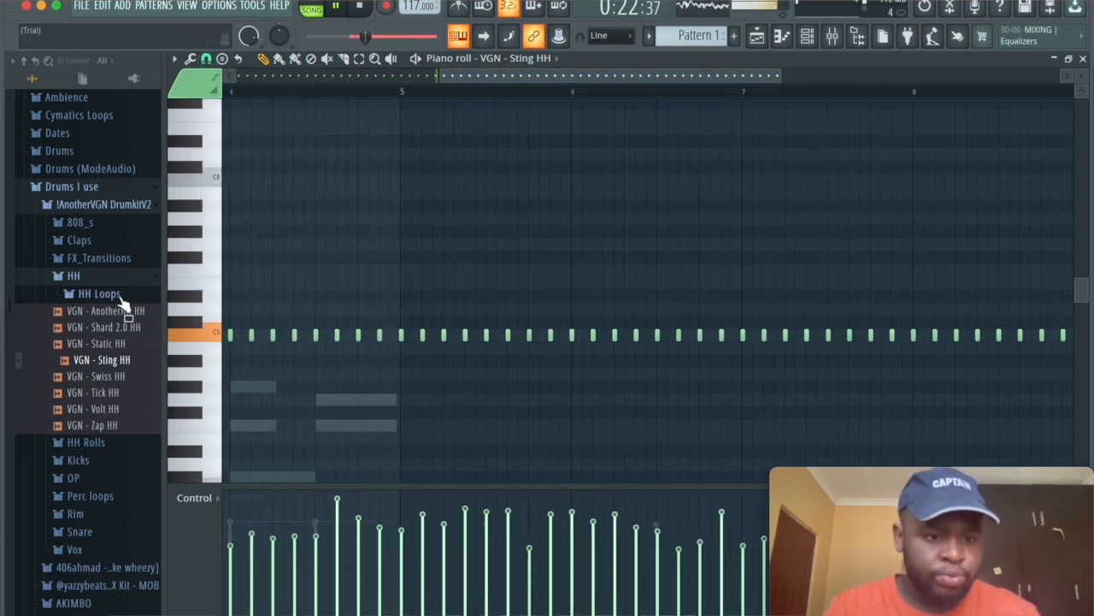
# Step: Collapse the HH folder, expand OP and preview the RTX OH, StarDust OH FX and other open hats
pyautogui.click(72, 275)
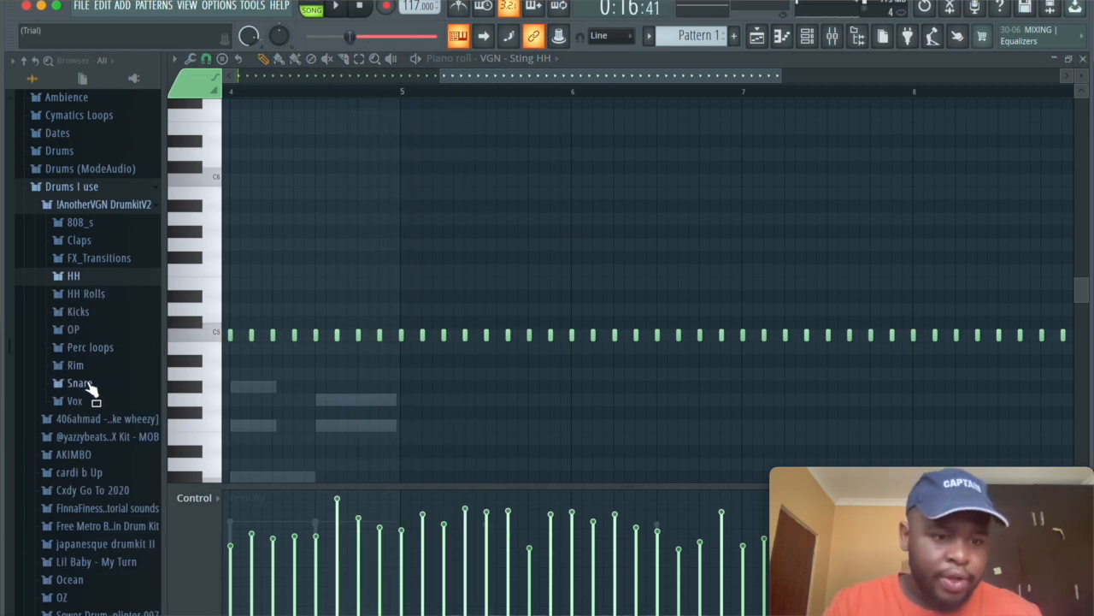
pyautogui.click(71, 329)
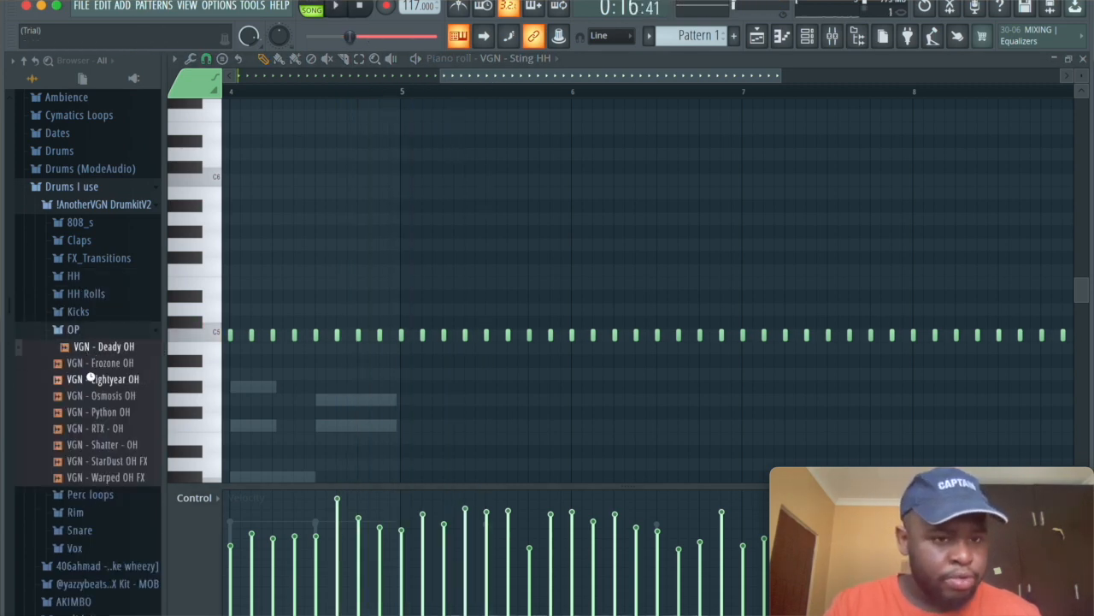
pyautogui.click(96, 428)
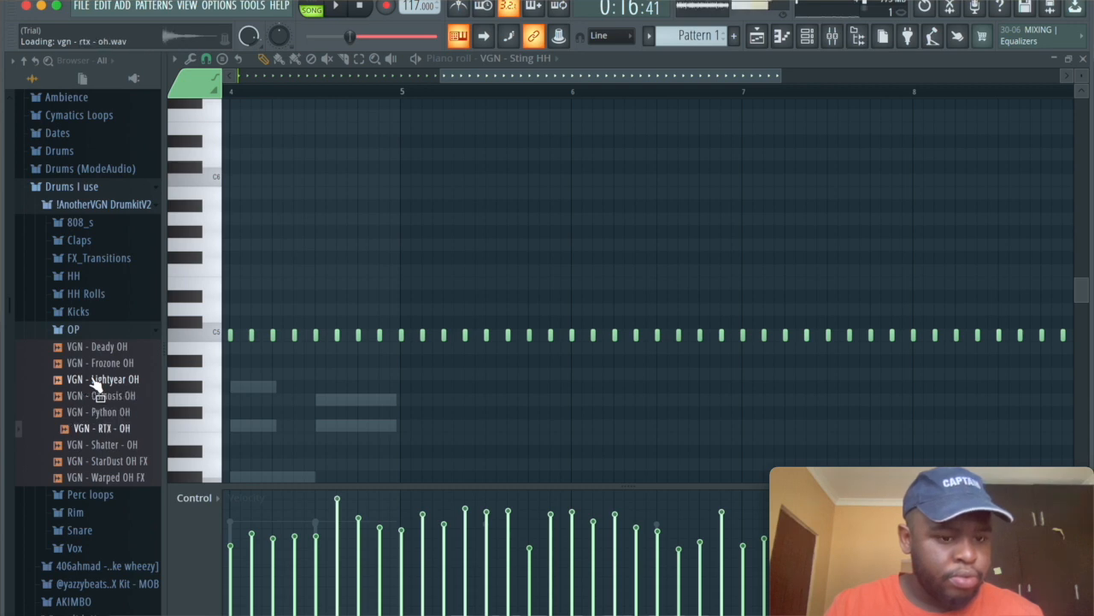
pyautogui.click(106, 460)
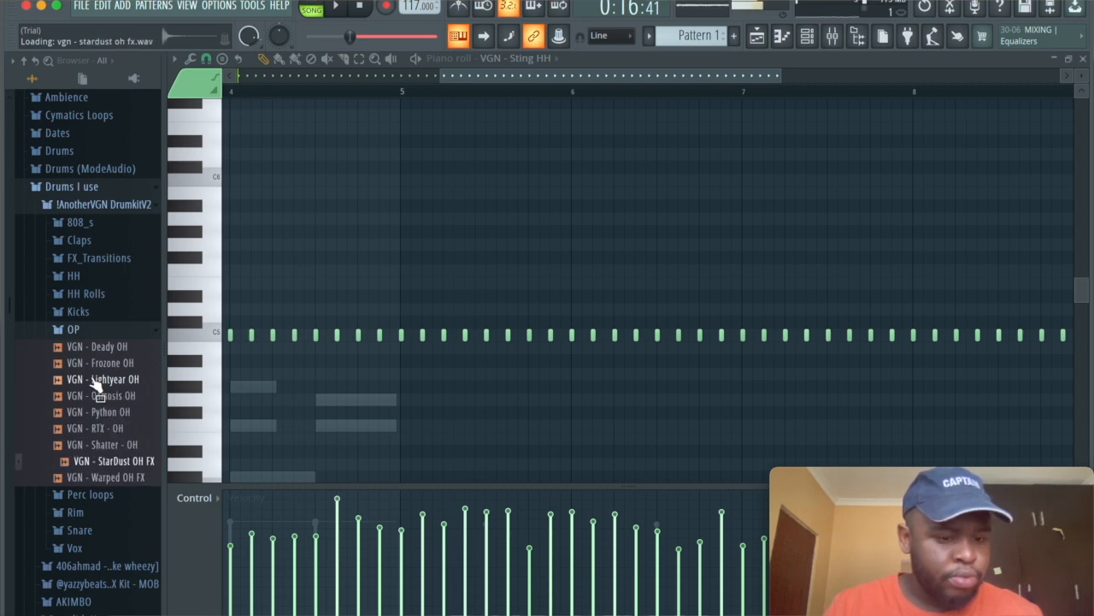
pyautogui.click(106, 363)
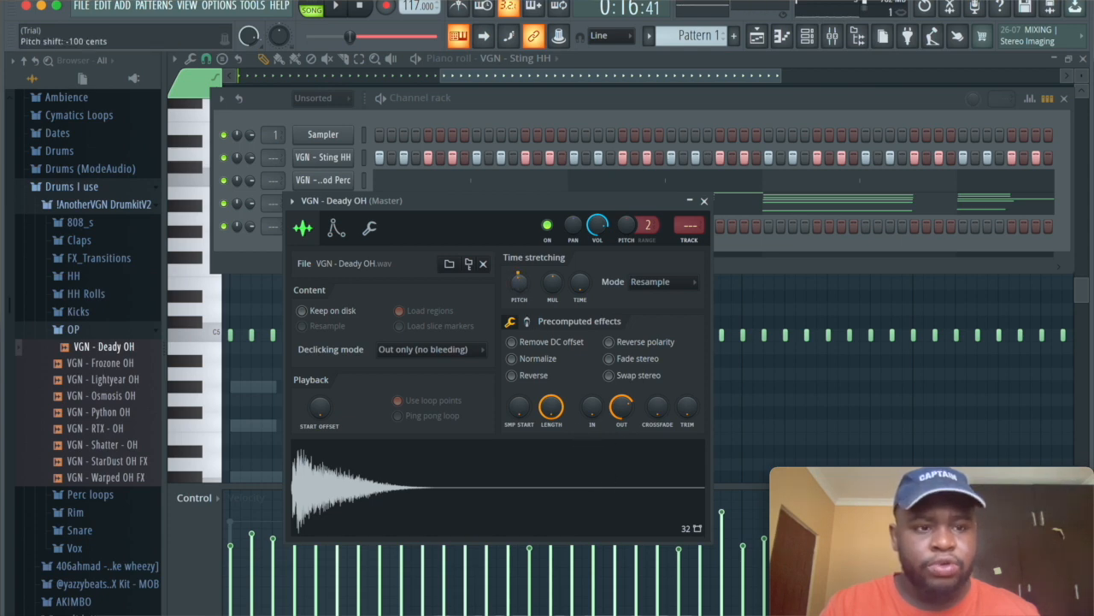
# Step: Enter the Deady OH open-hat notes in its Pattern 1 piano roll
pyautogui.click(663, 281)
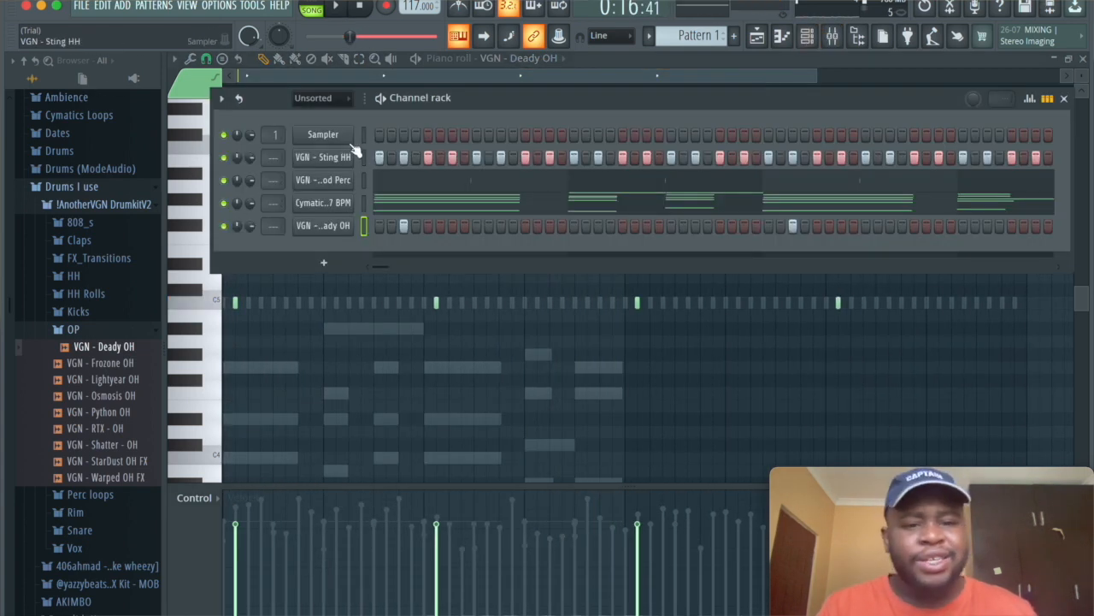
# Step: Switch the Channel Rack group filter from Unsorted to All, then to Audio only
pyautogui.click(322, 97)
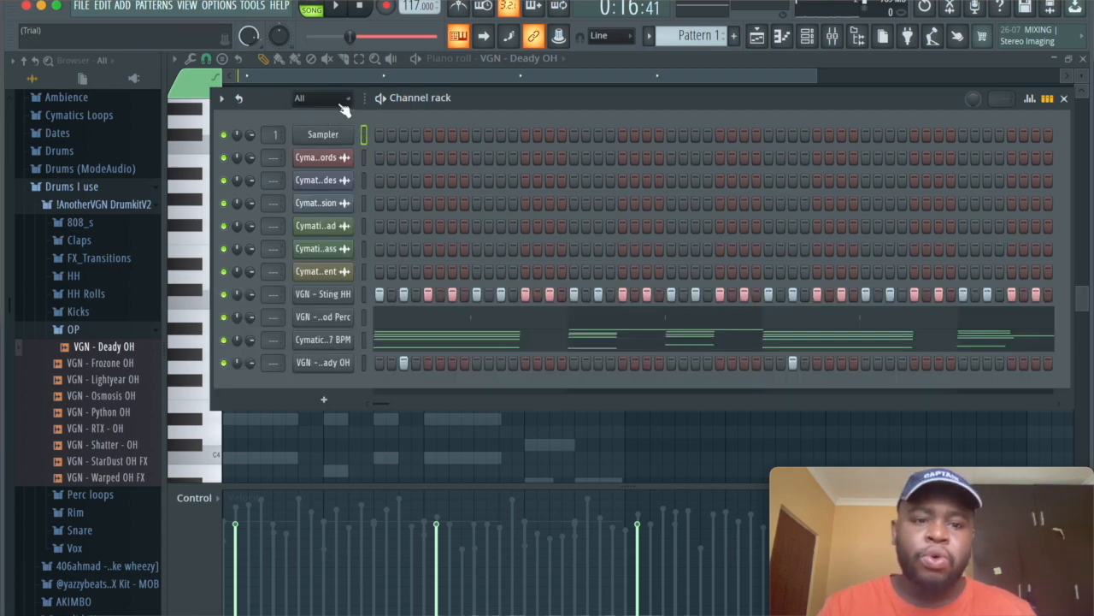
pyautogui.click(323, 97)
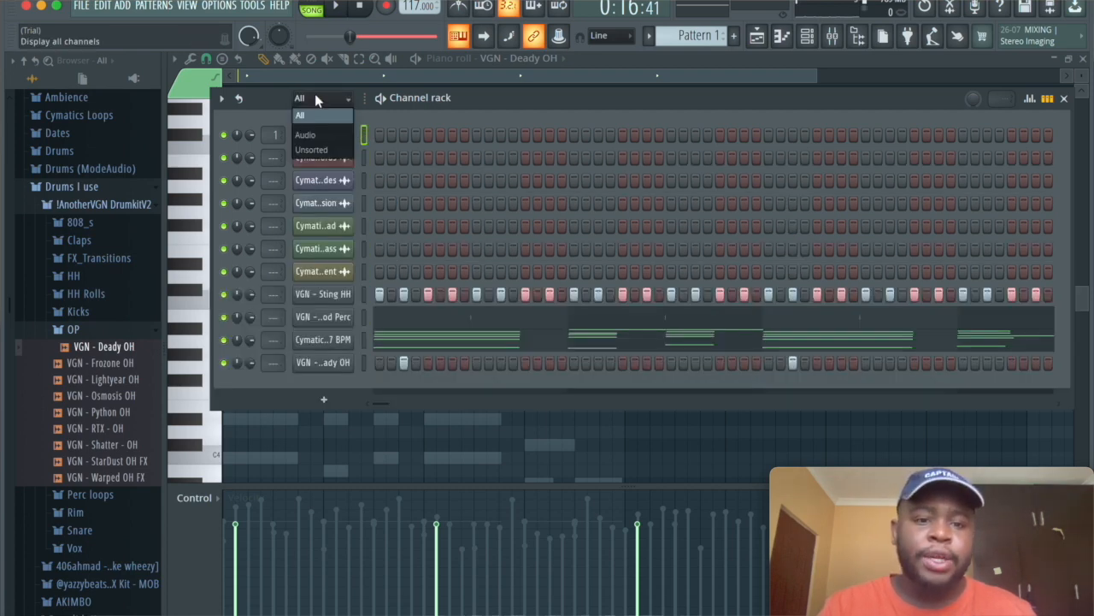
pyautogui.click(304, 134)
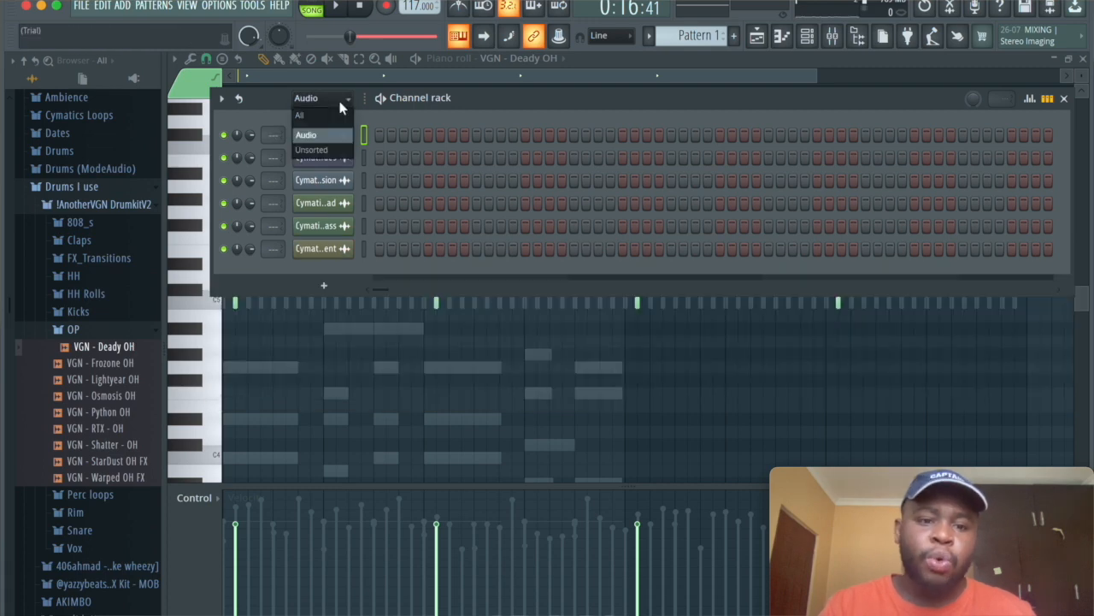
pyautogui.click(311, 151)
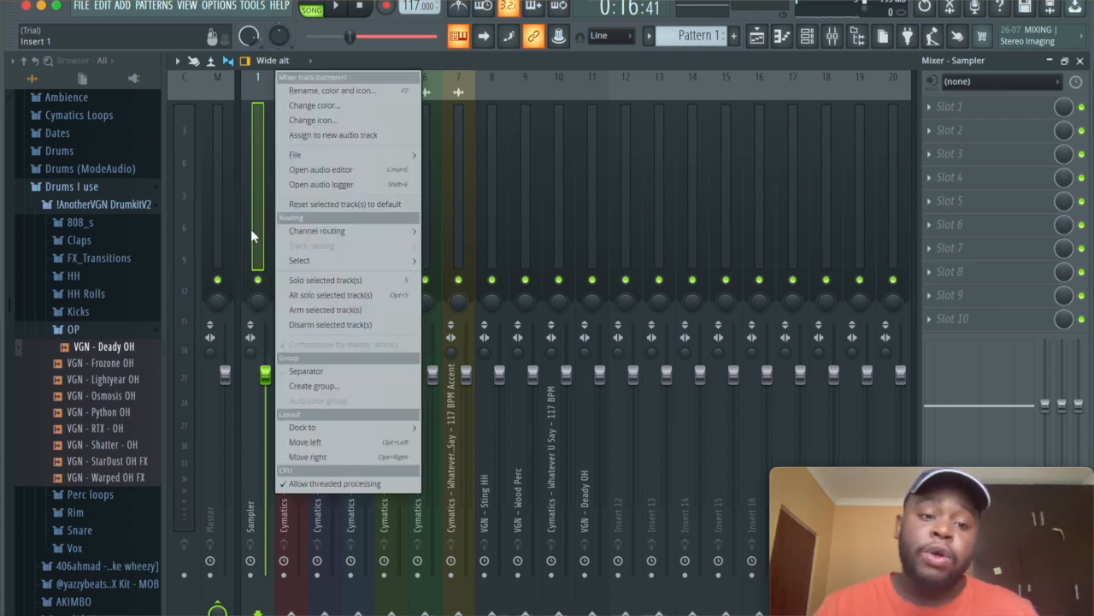
pyautogui.moveTo(318, 229)
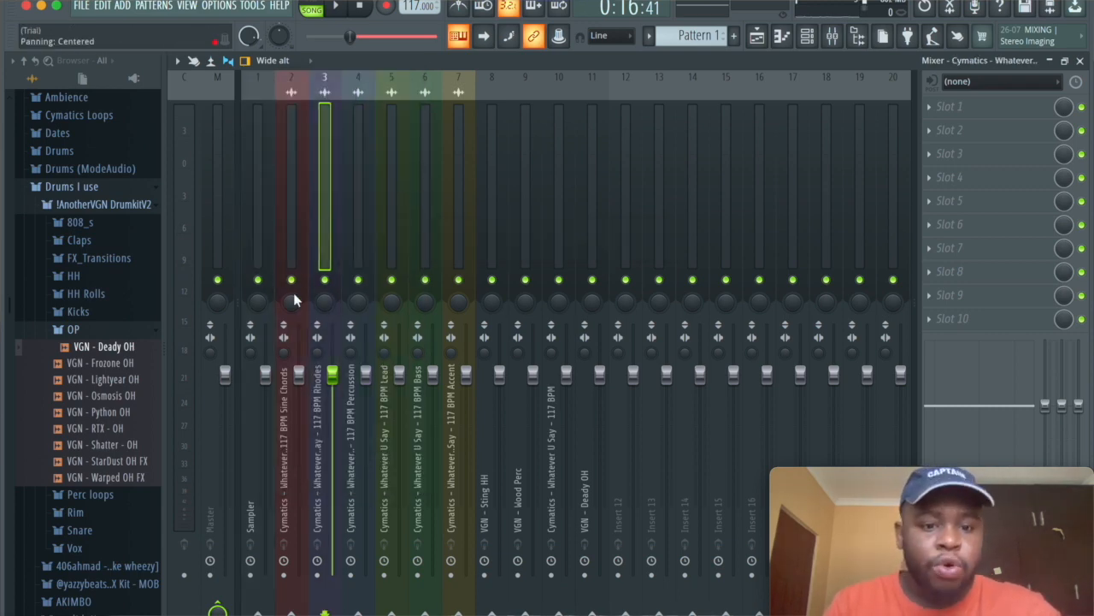
# Step: Select the Sine Chords mixer insert track
pyautogui.click(335, 6)
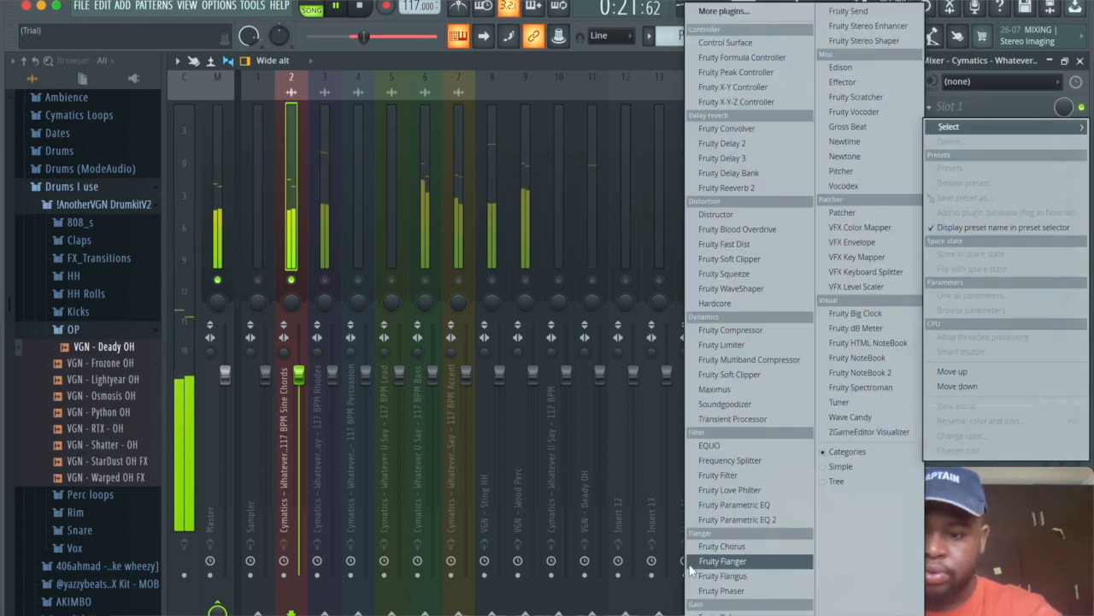
# Step: Load Fruity Parametric EQ 2 on Sine Chords, roll off the low end and close the EQ
pyautogui.click(737, 520)
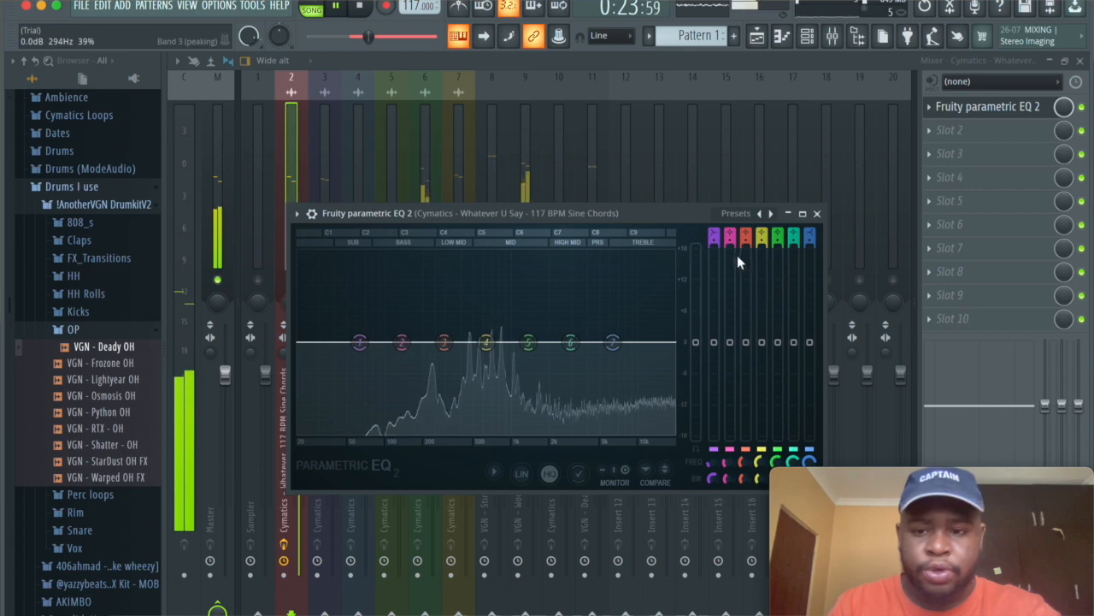
pyautogui.moveTo(359, 342); pyautogui.dragTo(360, 342)
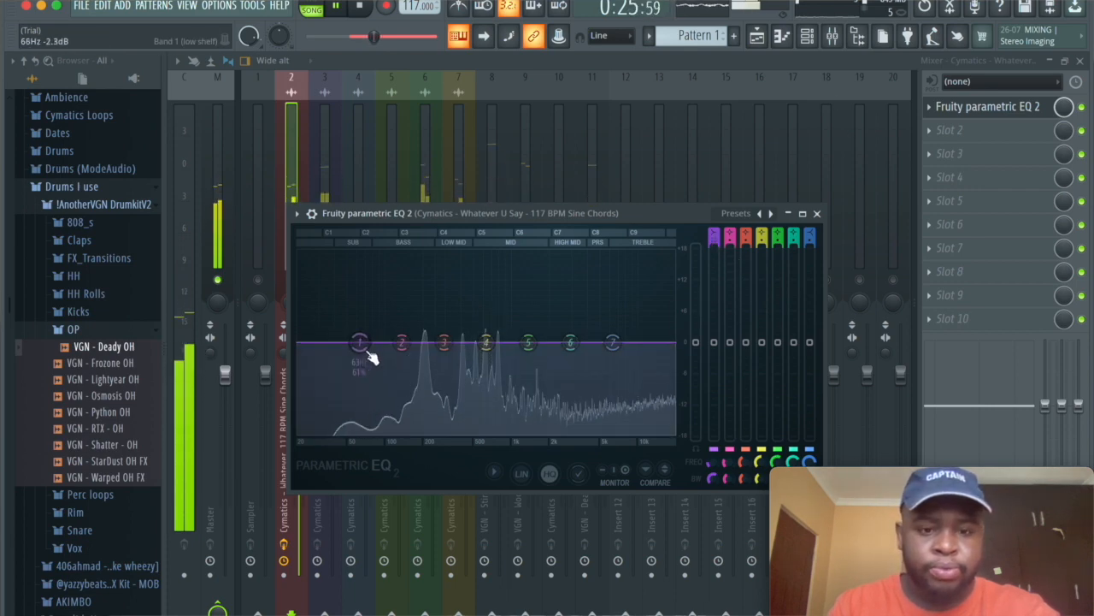
pyautogui.moveTo(359, 342); pyautogui.dragTo(410, 419)
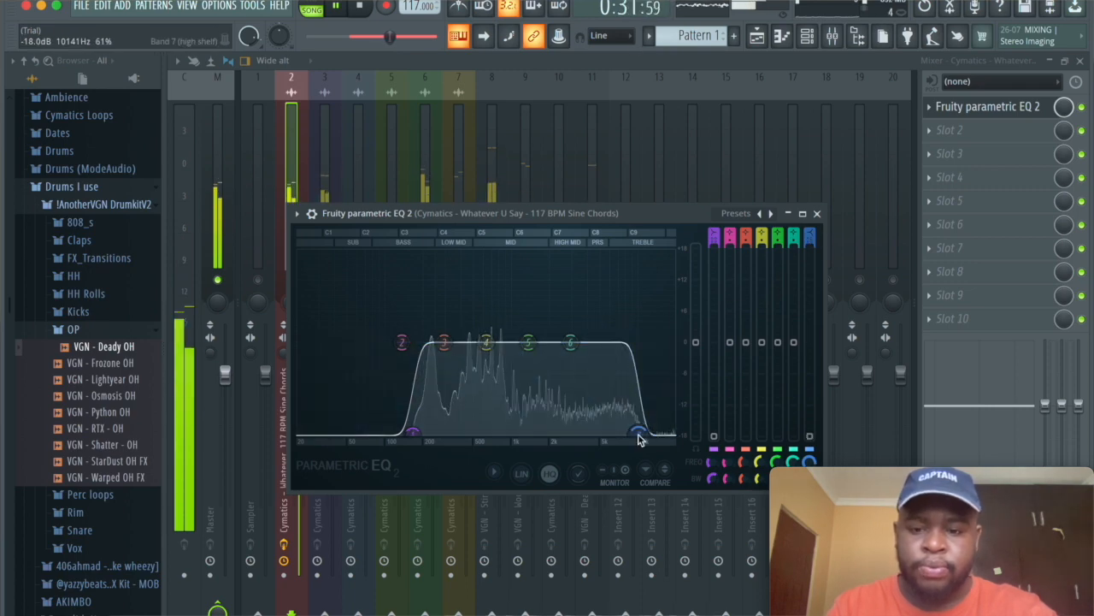
pyautogui.click(817, 212)
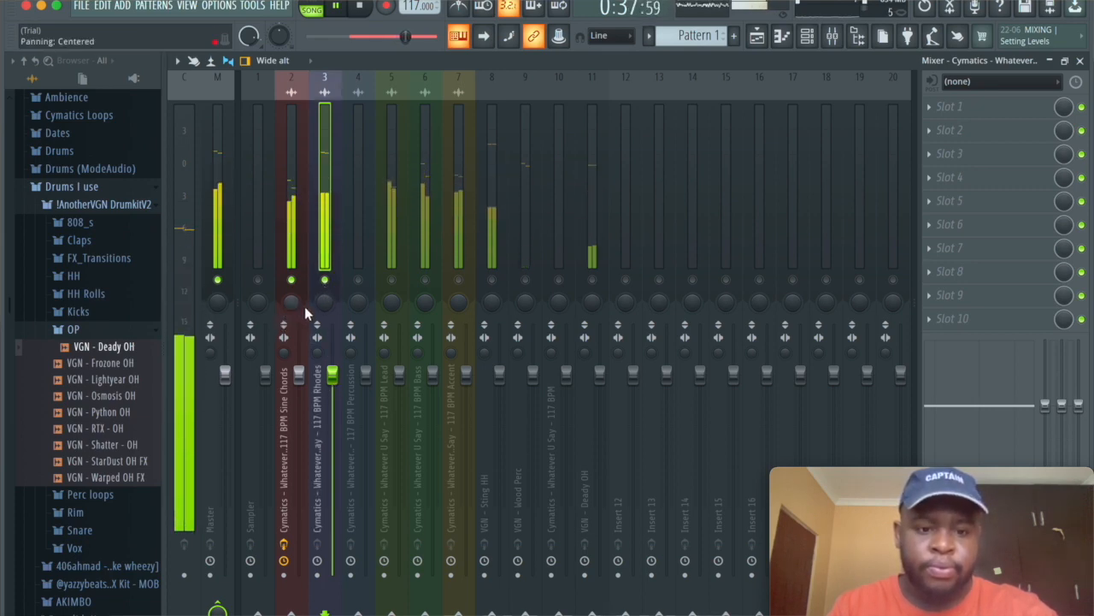
# Step: Select the Bass insert's empty effect slot for a new plugin
pyautogui.moveTo(325, 300); pyautogui.dragTo(329, 294)
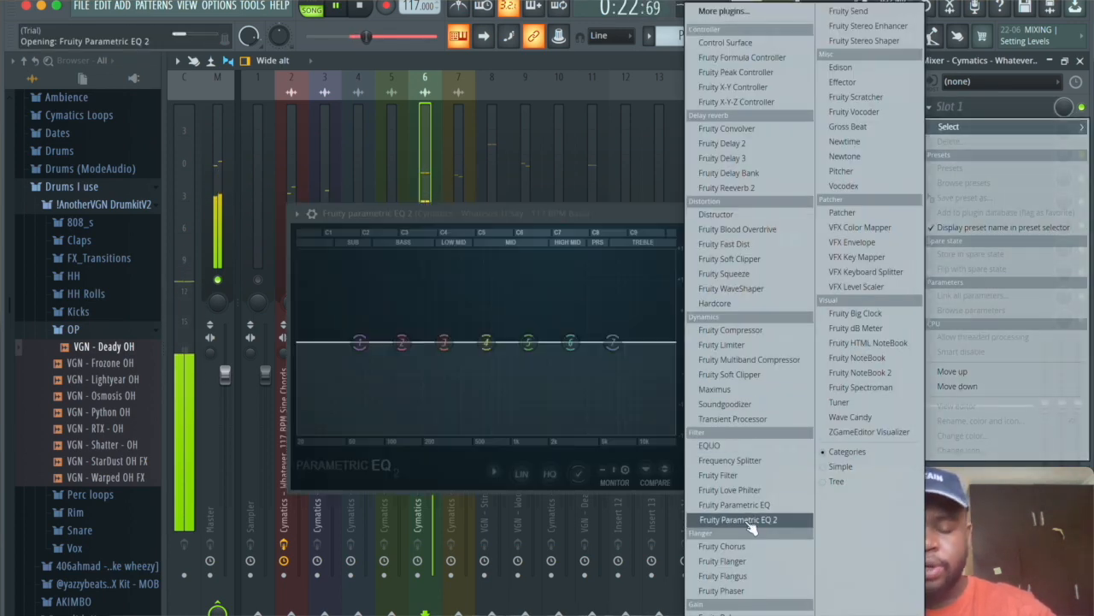
# Step: Load Fruity Parametric EQ 2 on Bass, cutting sub-lows with band 1 and highs with band 7
pyautogui.click(739, 520)
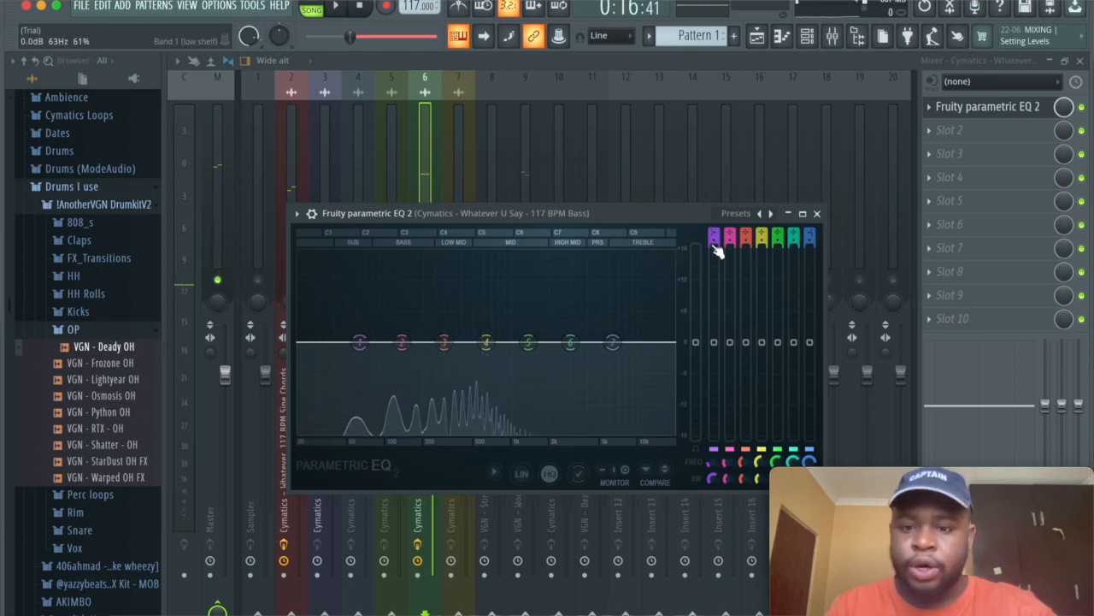
pyautogui.moveTo(359, 342); pyautogui.dragTo(311, 395)
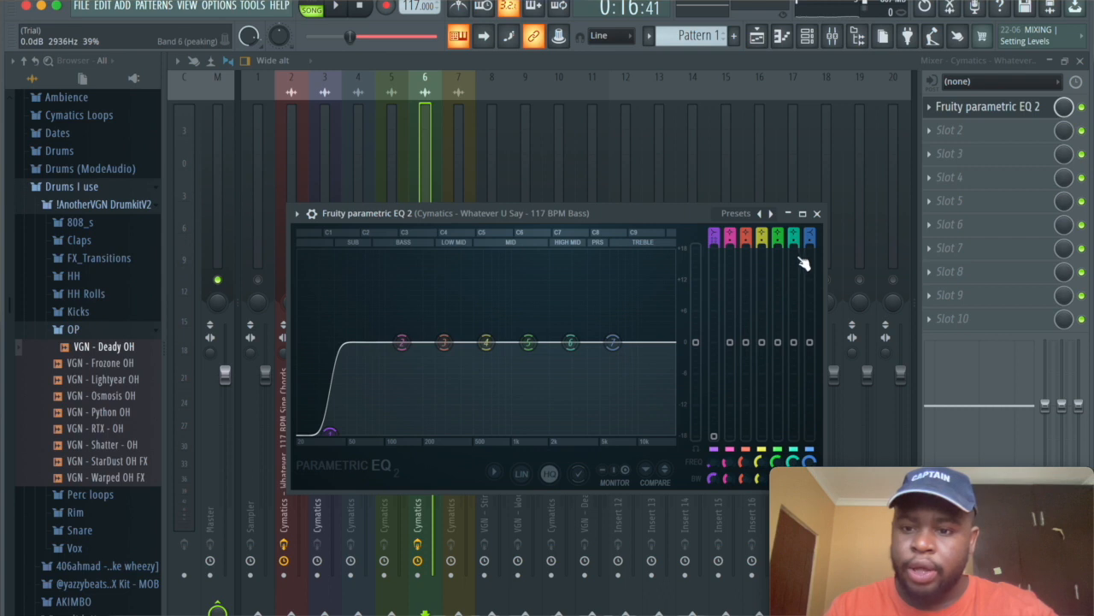
pyautogui.moveTo(612, 342); pyautogui.dragTo(612, 412)
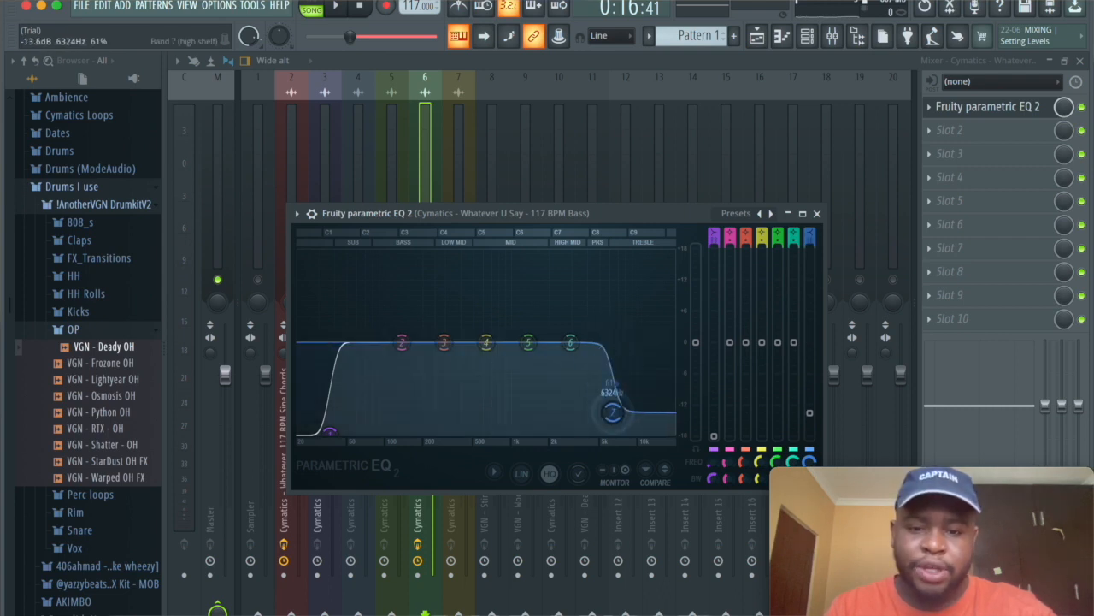
pyautogui.moveTo(612, 412); pyautogui.dragTo(561, 436)
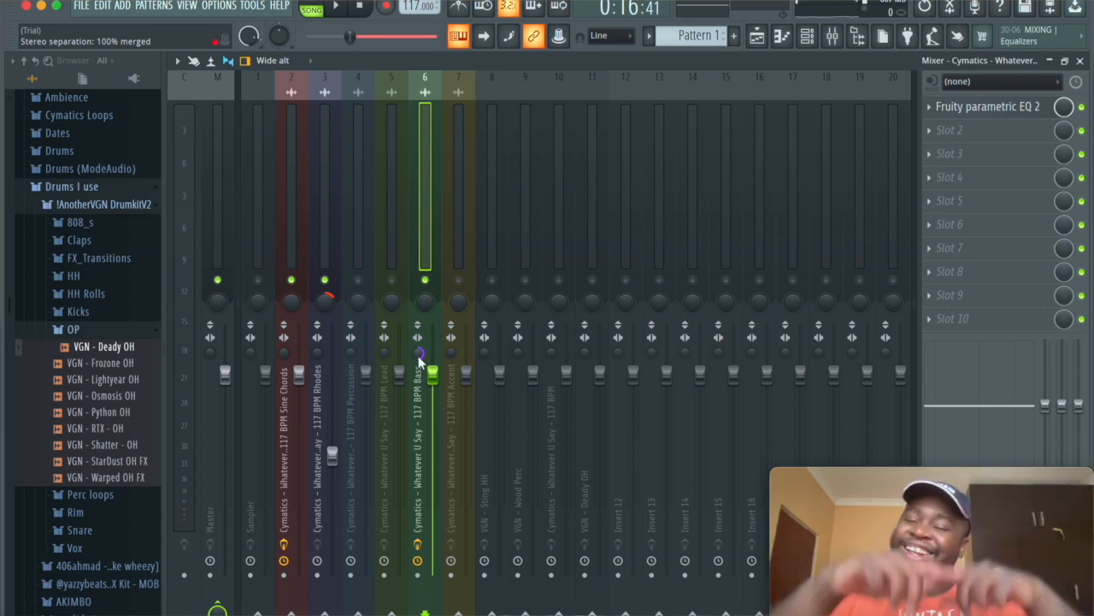
pyautogui.moveTo(441, 282)
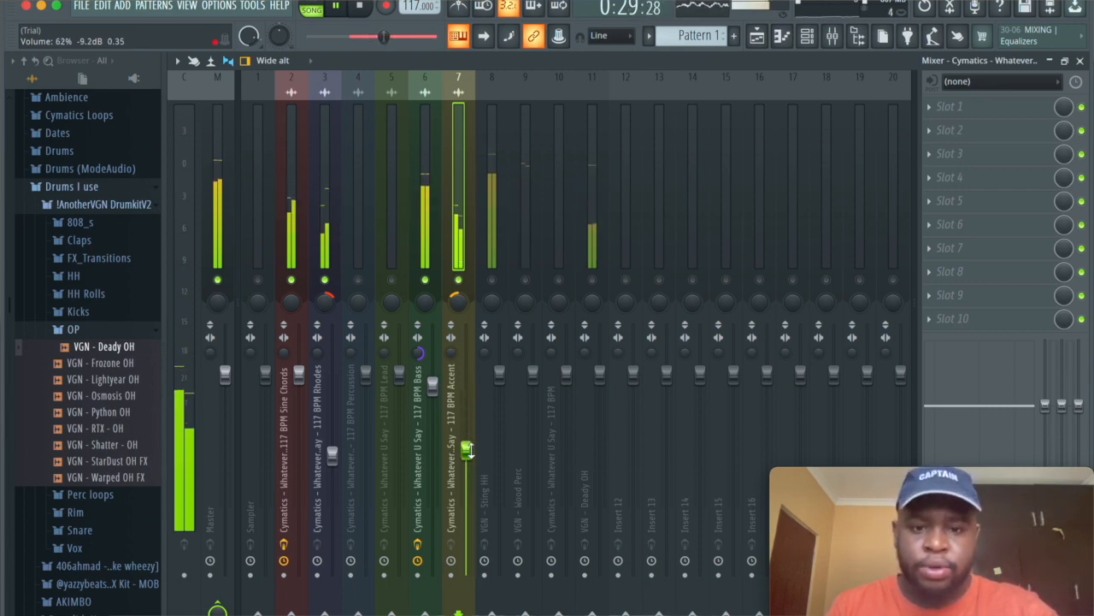
# Step: Choose an empty effect slot on the Accent insert for a new EQ
pyautogui.click(983, 106)
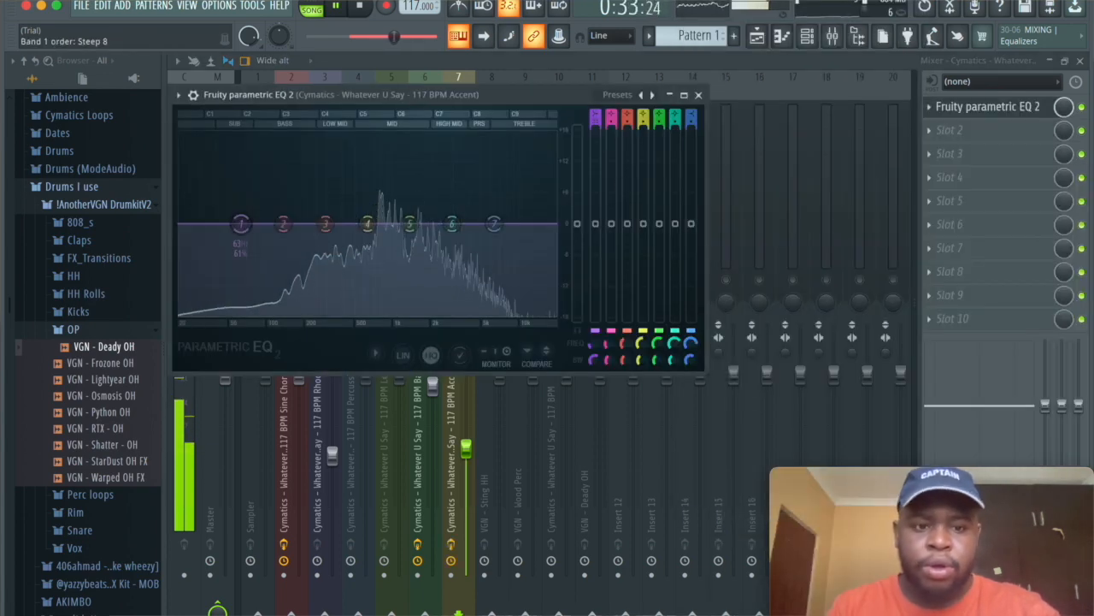
# Step: Shape the Accent loop's EQ into a band-pass cutting lows and highs, then return to the mixer
pyautogui.moveTo(239, 222); pyautogui.dragTo(279, 307)
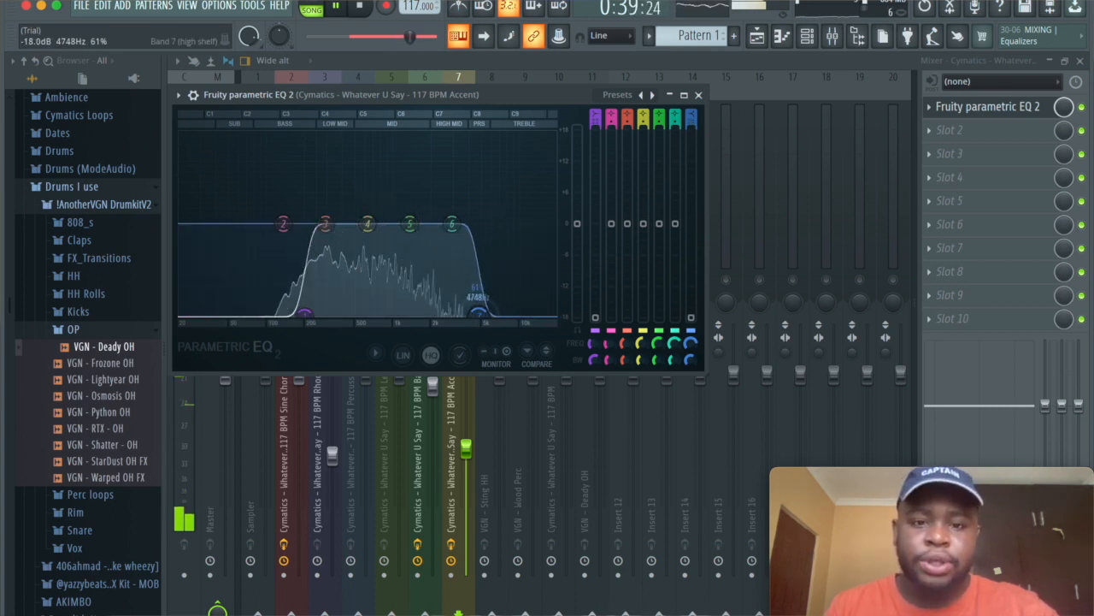
pyautogui.click(698, 94)
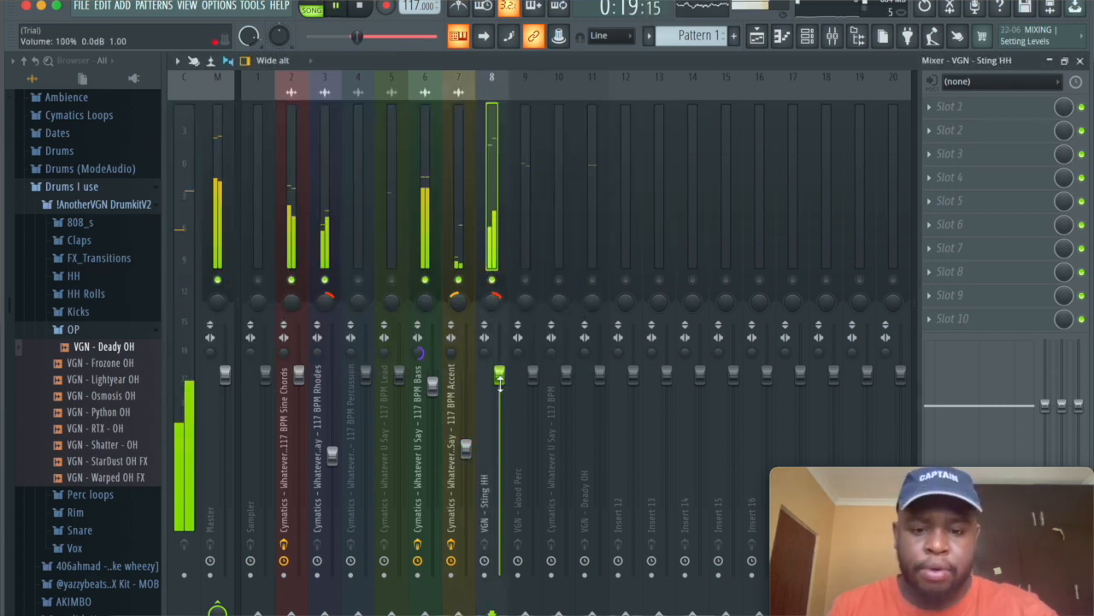
# Step: Lower a drum insert's volume fader, then bring the Channel Rack back into view
pyautogui.moveTo(499, 375); pyautogui.dragTo(499, 445)
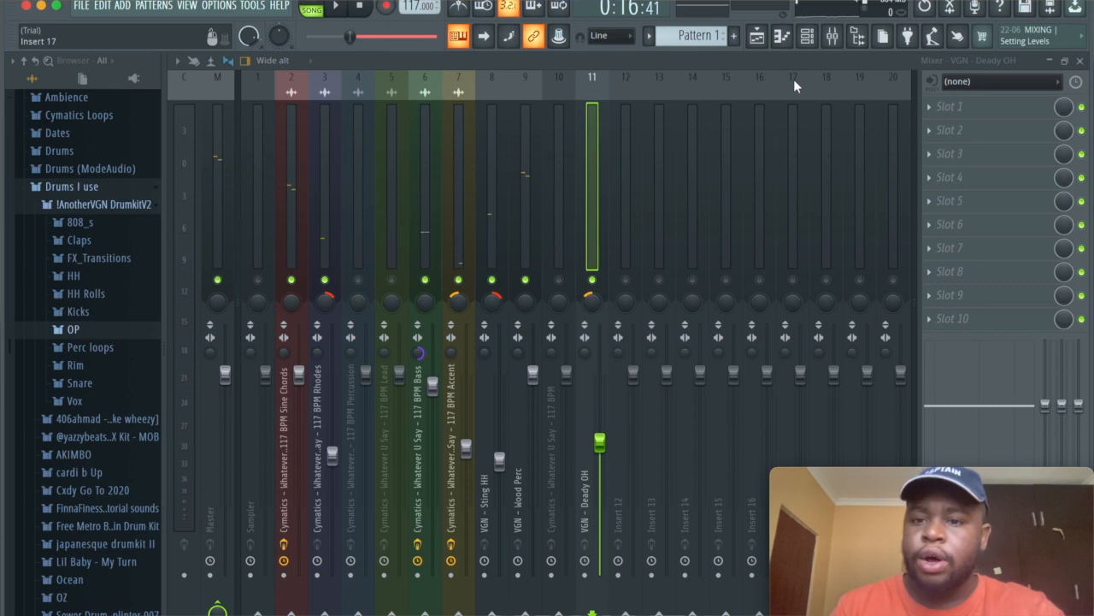
pyautogui.click(807, 36)
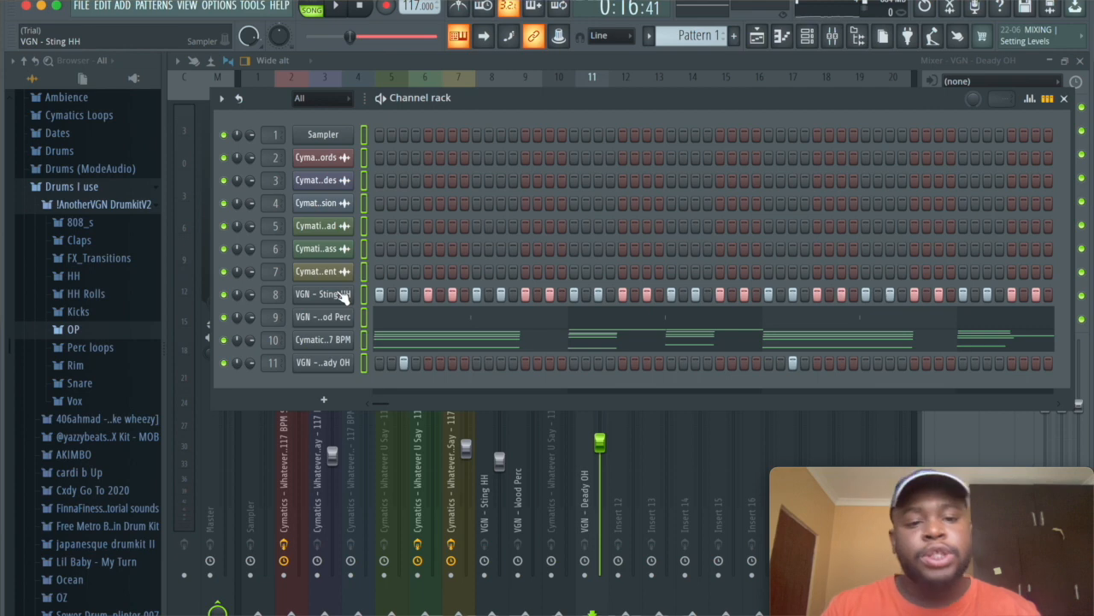
pyautogui.click(251, 7)
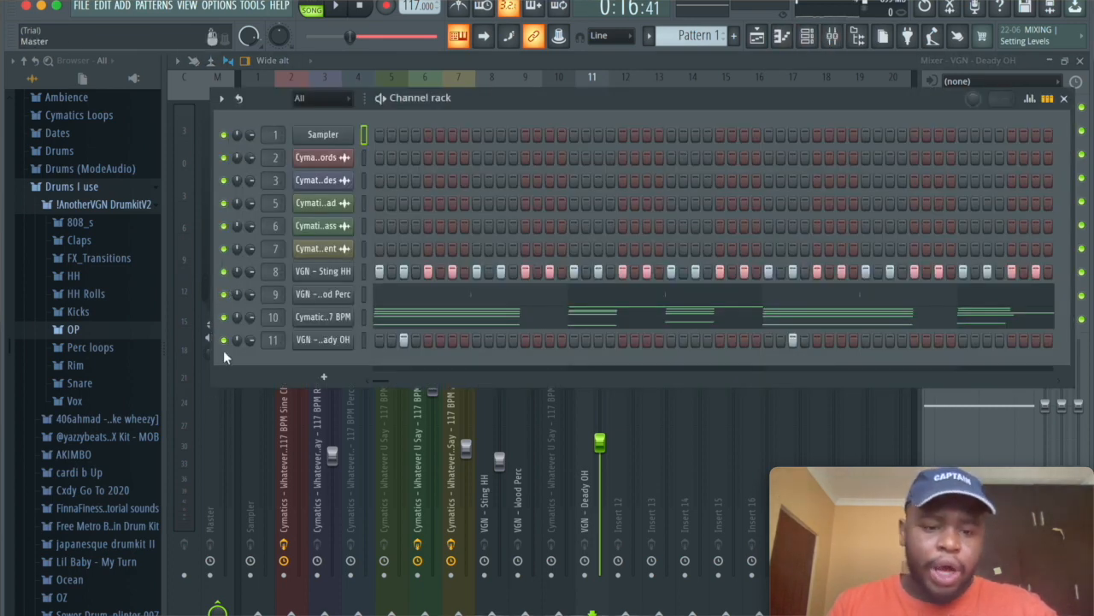
# Step: Preview kicks in the Kicks folder and add the Decimate Kick to the channel rack
pyautogui.click(77, 311)
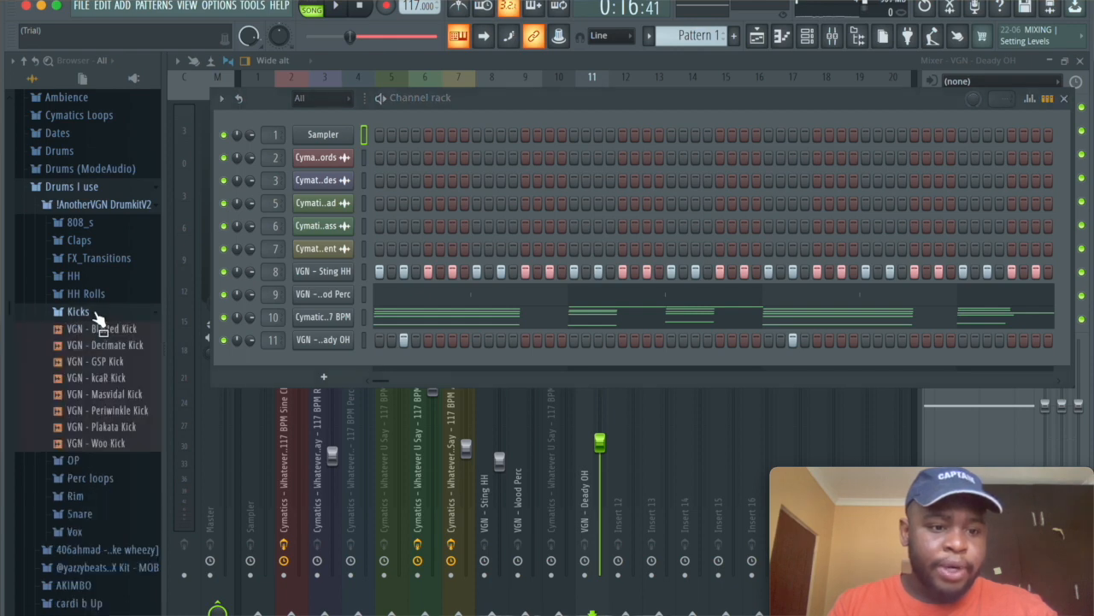
pyautogui.click(111, 345)
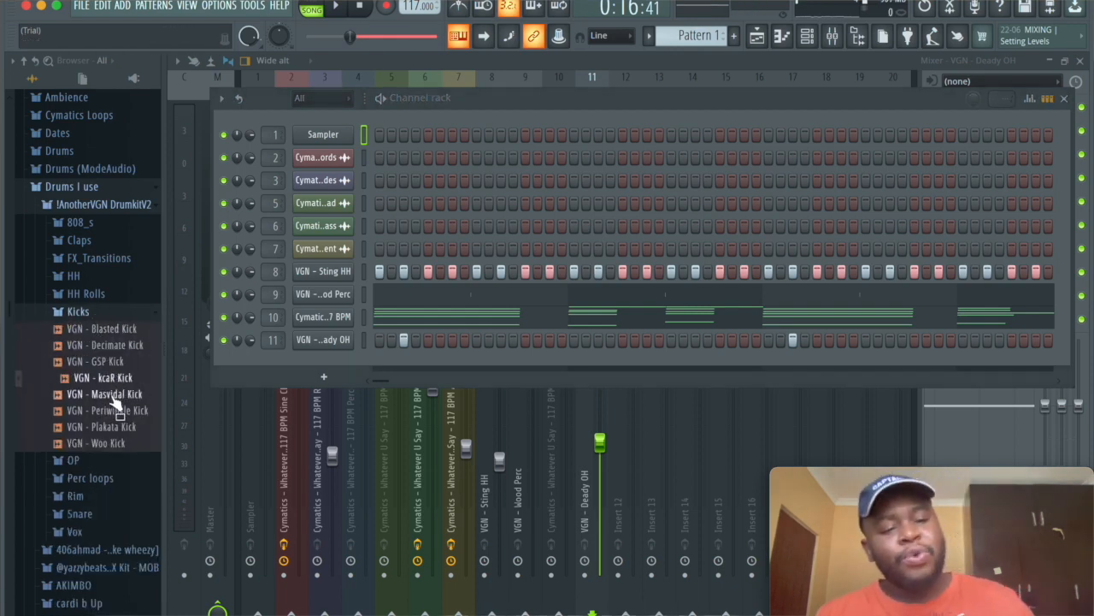
pyautogui.click(104, 394)
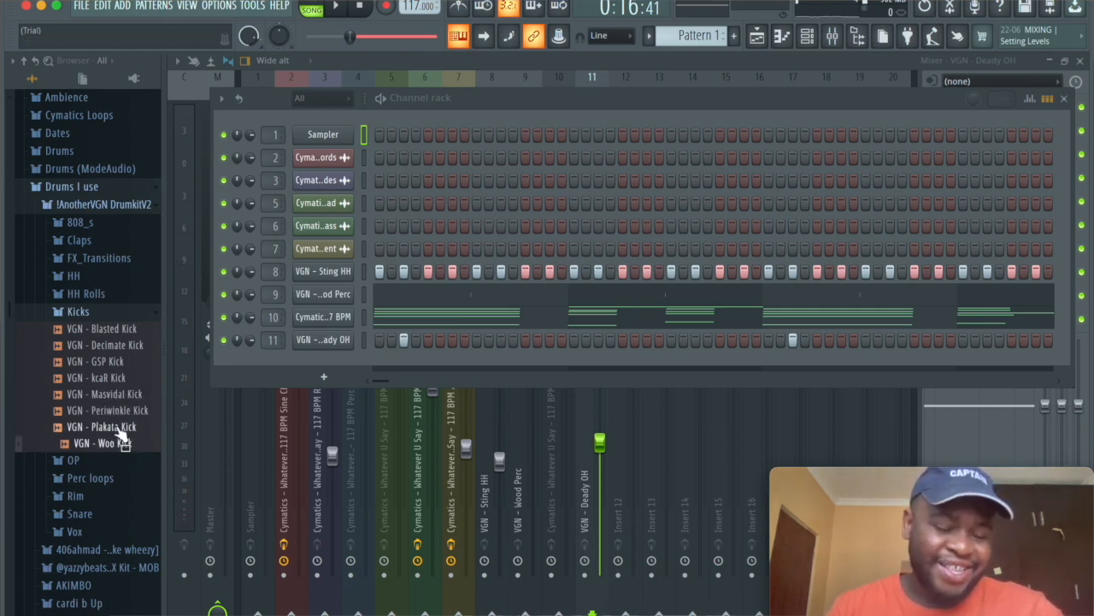
pyautogui.click(101, 329)
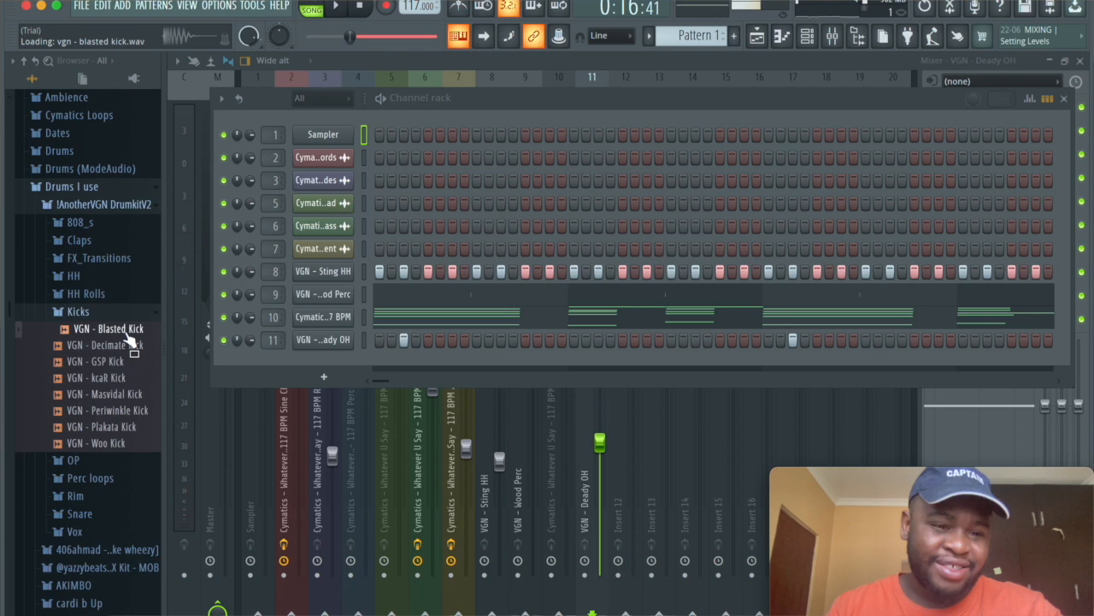
pyautogui.moveTo(112, 346); pyautogui.dragTo(323, 351)
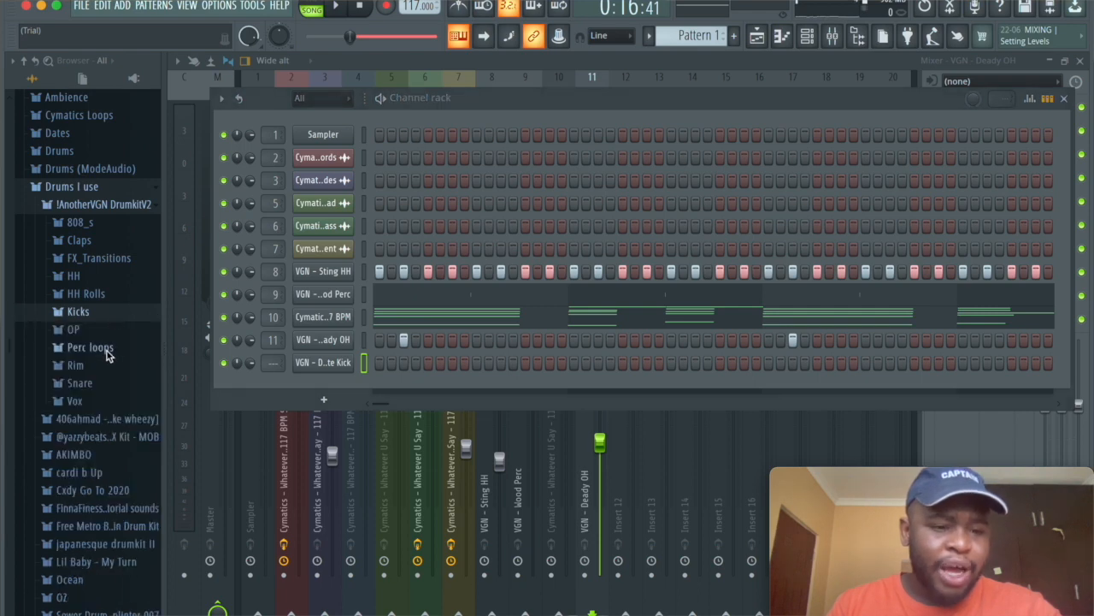
# Step: Place the Ayahuasca perc loop from the Perc loops folder onto Playlist Track 7
pyautogui.click(89, 347)
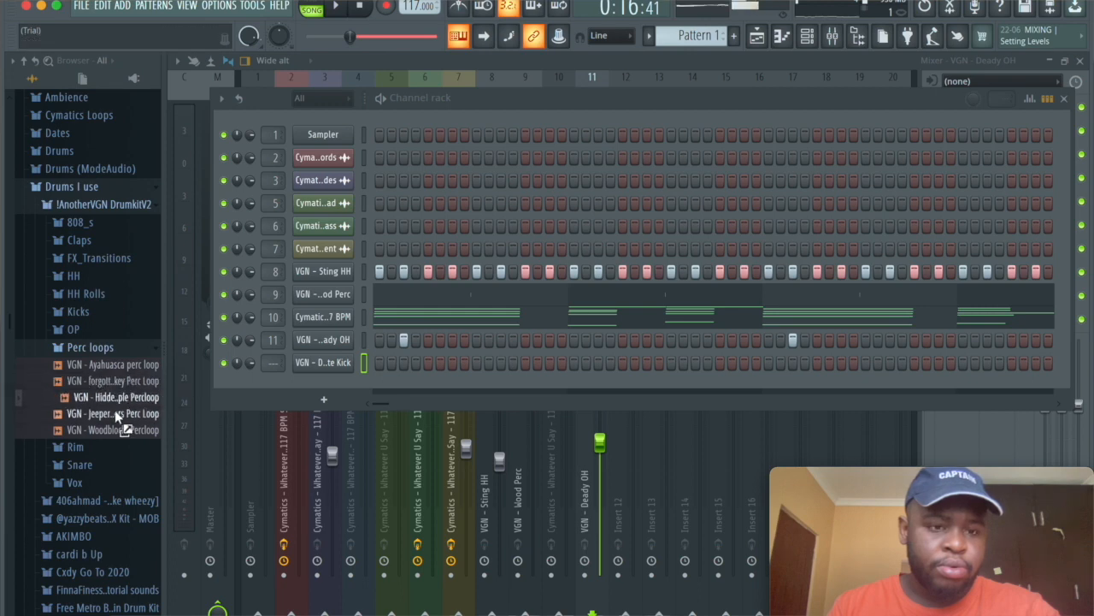
pyautogui.moveTo(111, 362); pyautogui.dragTo(744, 154)
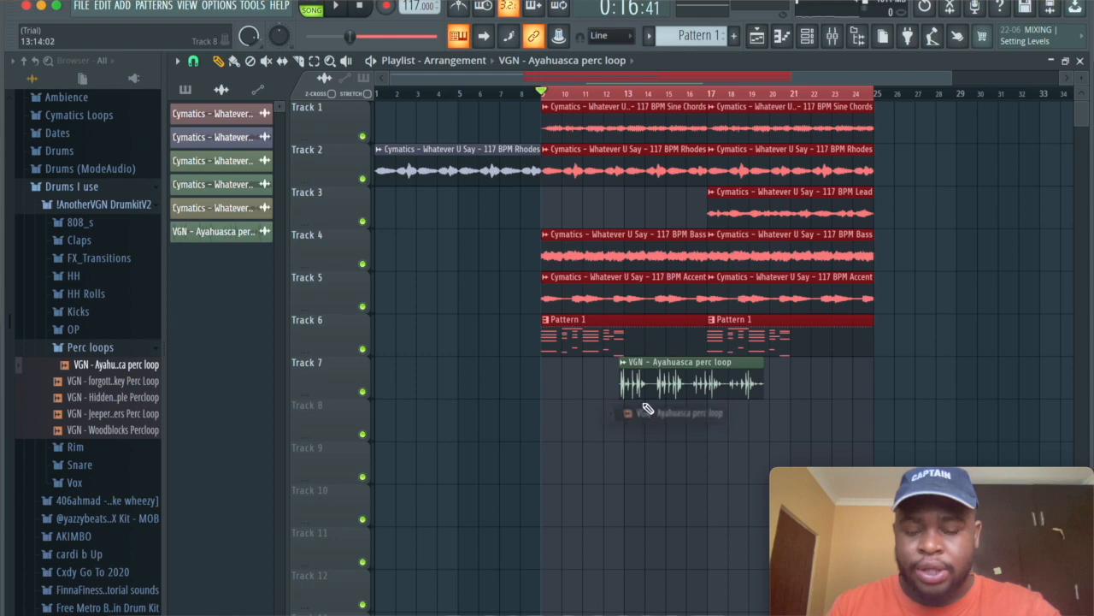
# Step: Route the Ayahuasca perc loop to free mixer track 12 via its channel settings
pyautogui.doubleClick(687, 383)
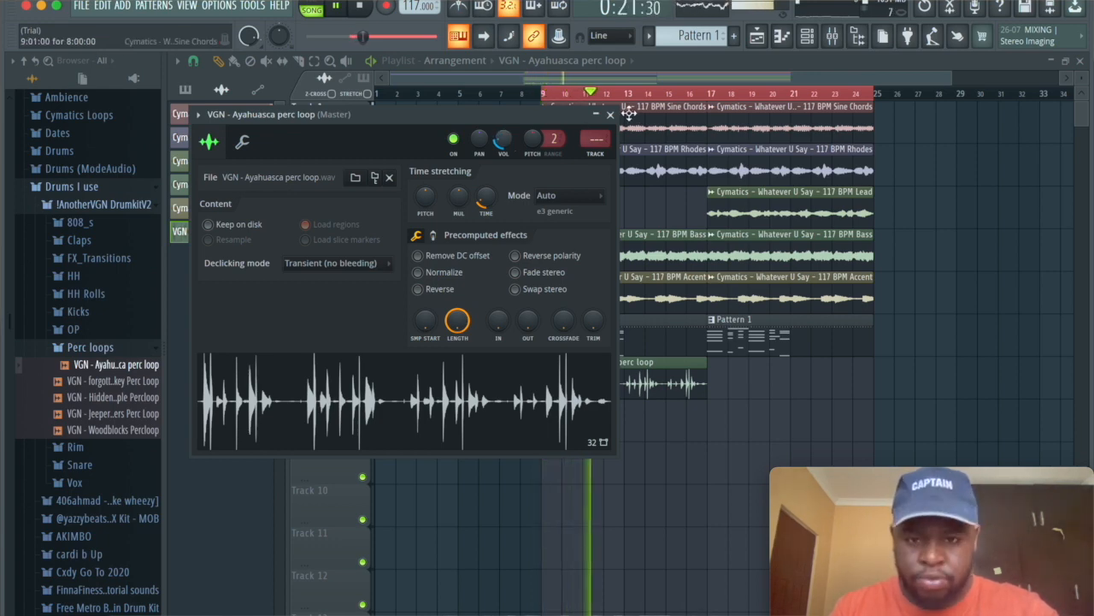
pyautogui.click(609, 113)
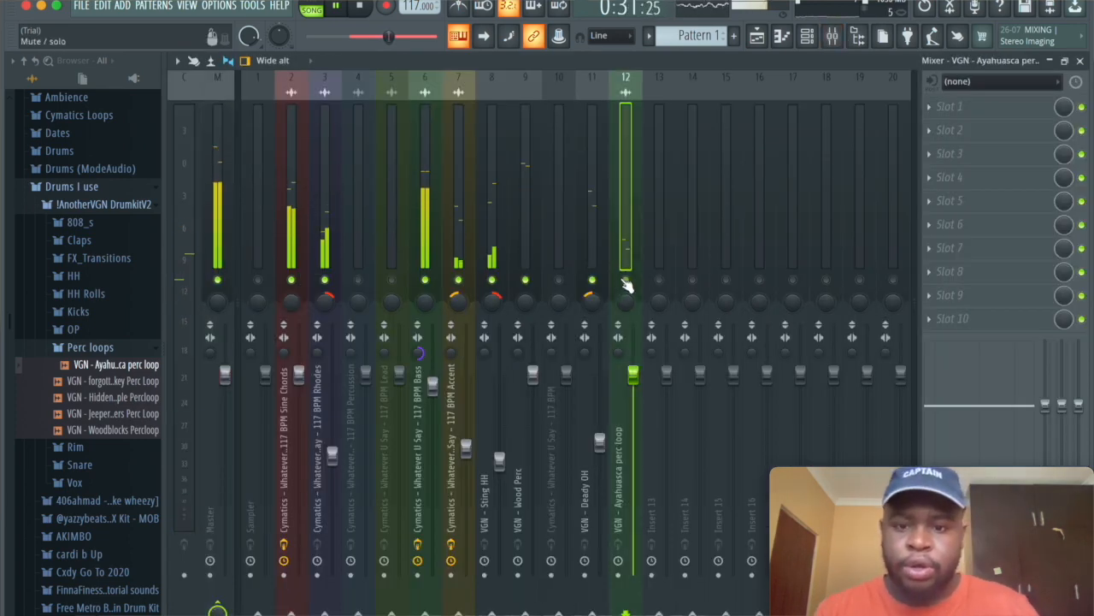
# Step: Trim the perc loop's lows and highs with Fruity Parametric EQ 2 on insert 12, then show the channel rack
pyautogui.click(949, 106)
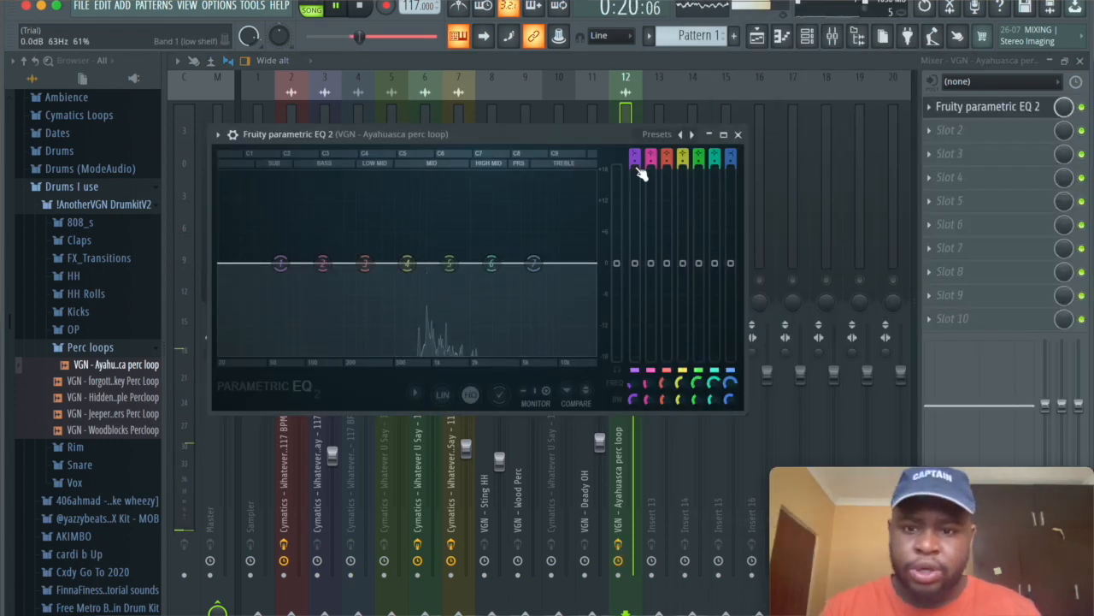
pyautogui.moveTo(280, 263); pyautogui.dragTo(332, 332)
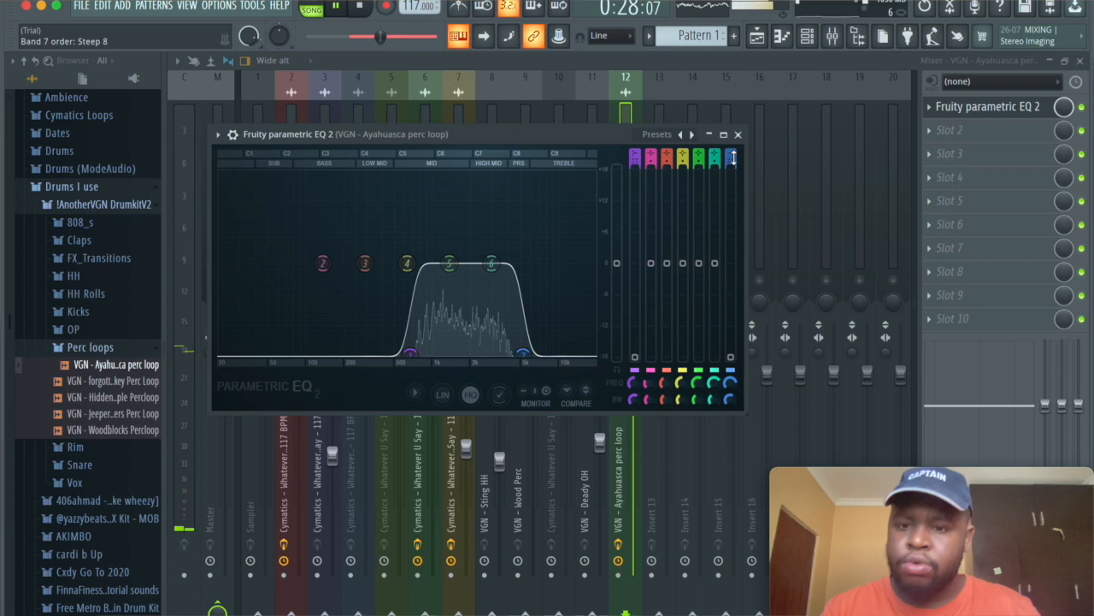
pyautogui.click(739, 133)
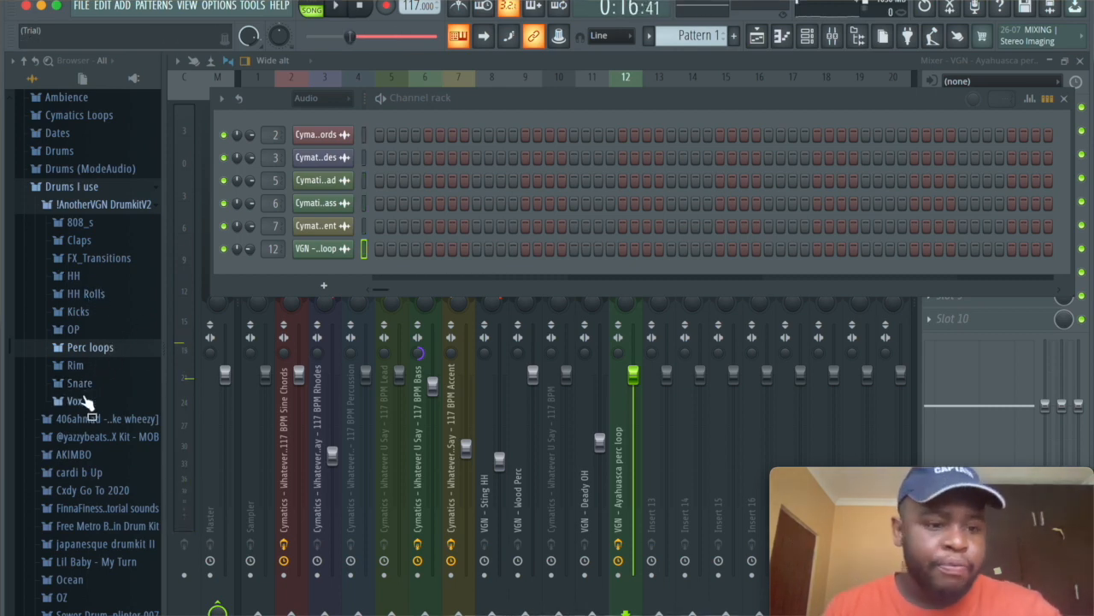
pyautogui.moveTo(71, 386)
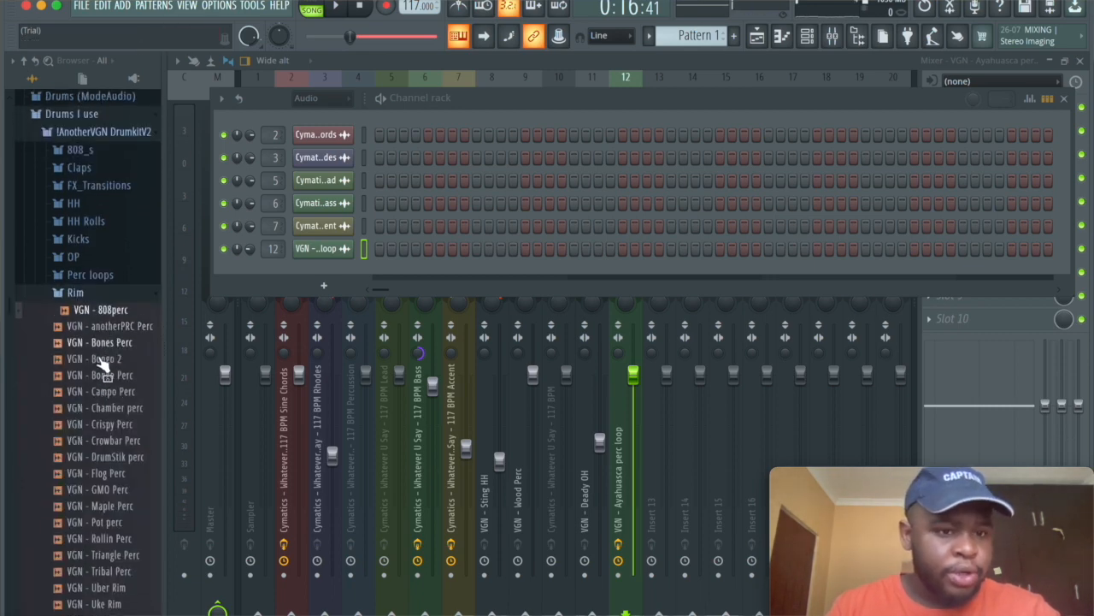
# Step: Preview the Rim folder's Chamber and Pot perc samples in the Browser
pyautogui.click(103, 439)
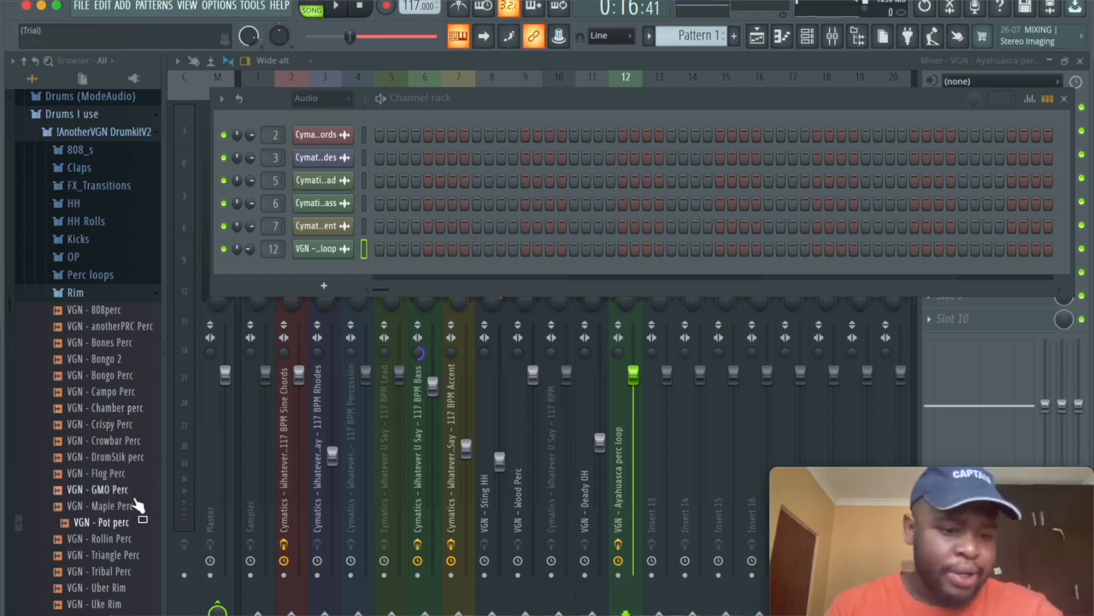
pyautogui.click(103, 522)
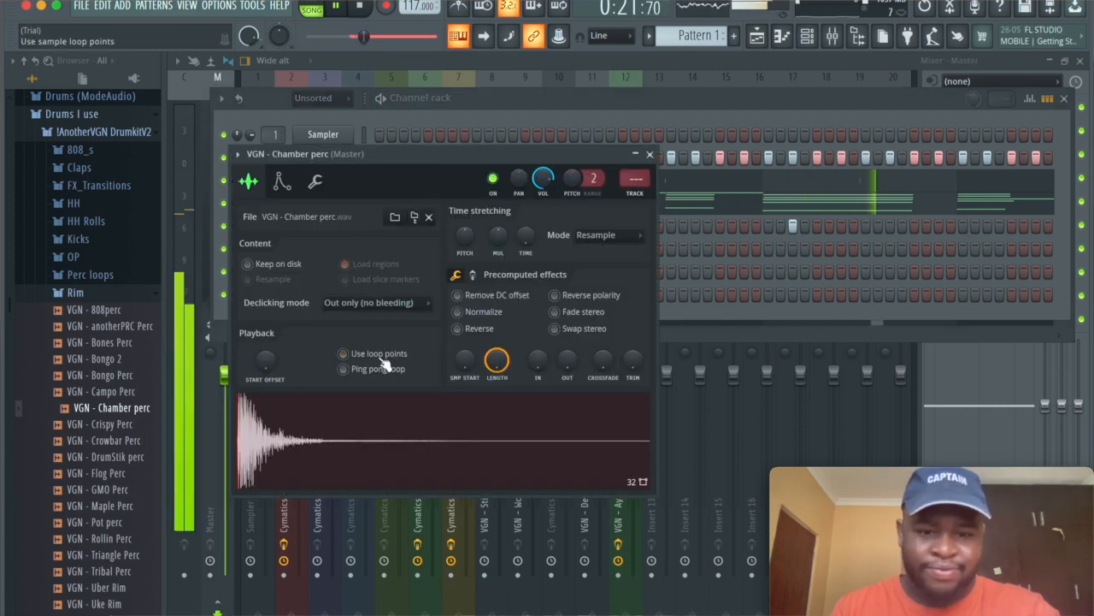
# Step: Close the Chamber perc settings and switch the piano roll to the Pot perc channel
pyautogui.click(650, 154)
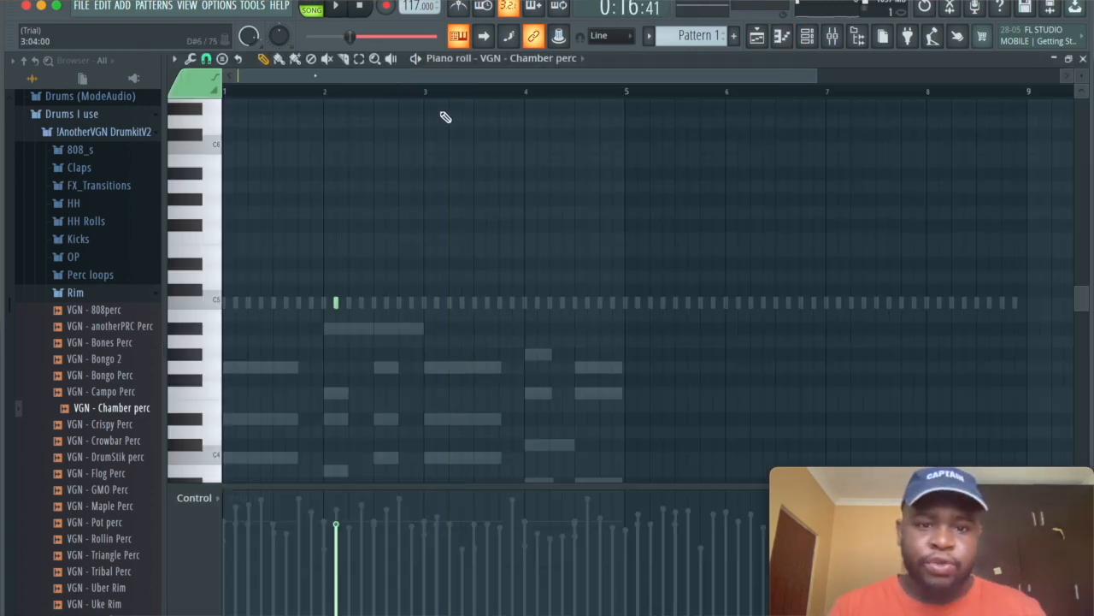
pyautogui.moveTo(427, 104)
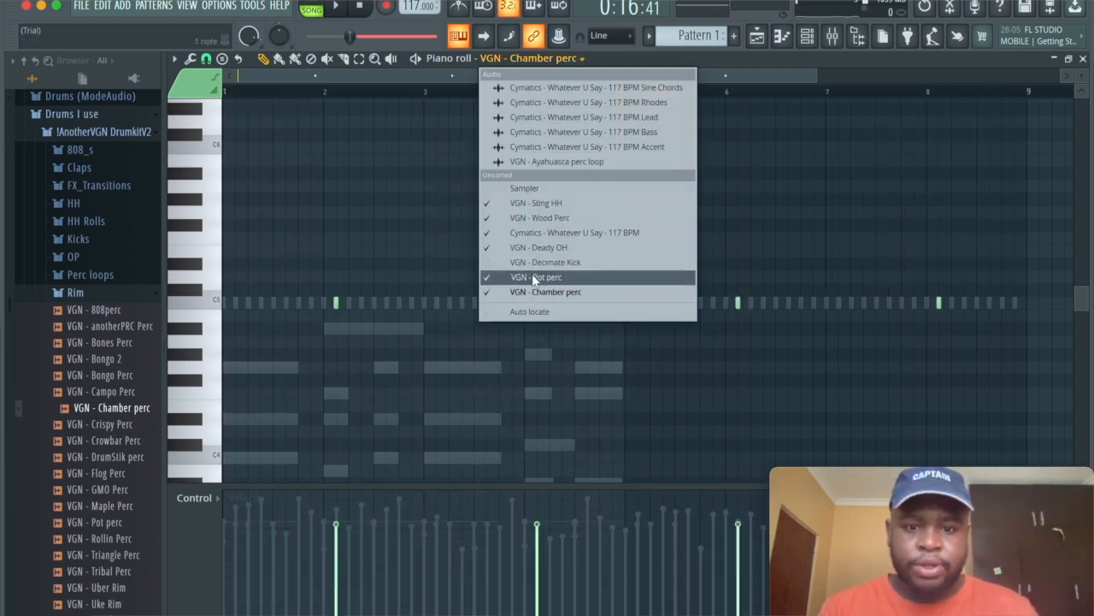
pyautogui.click(537, 277)
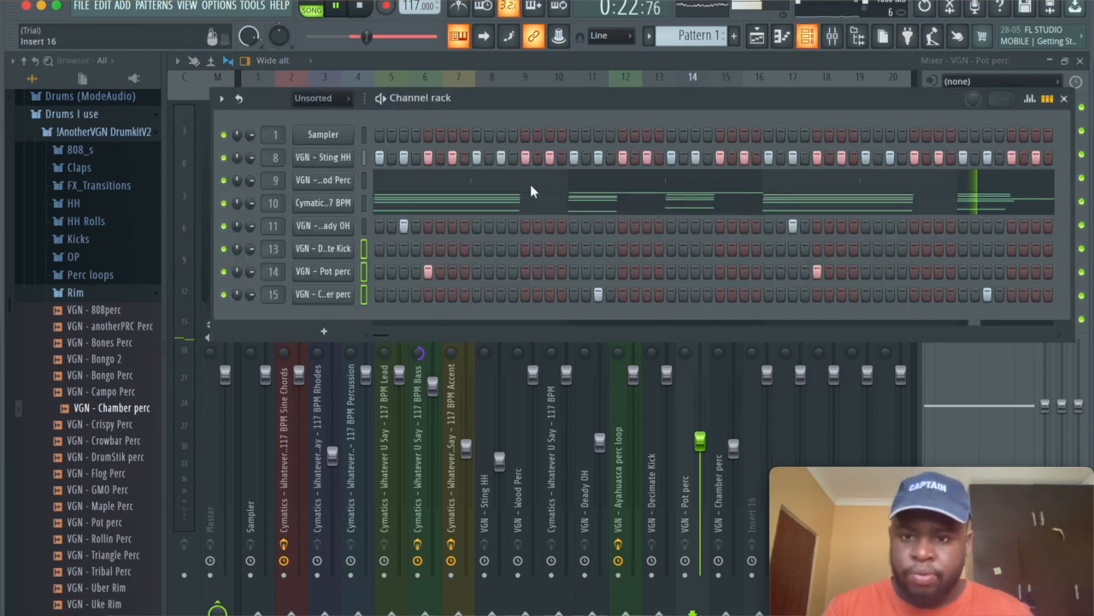
# Step: Show all rack channels and bring the Decimate Kick's notes into the piano roll
pyautogui.click(321, 117)
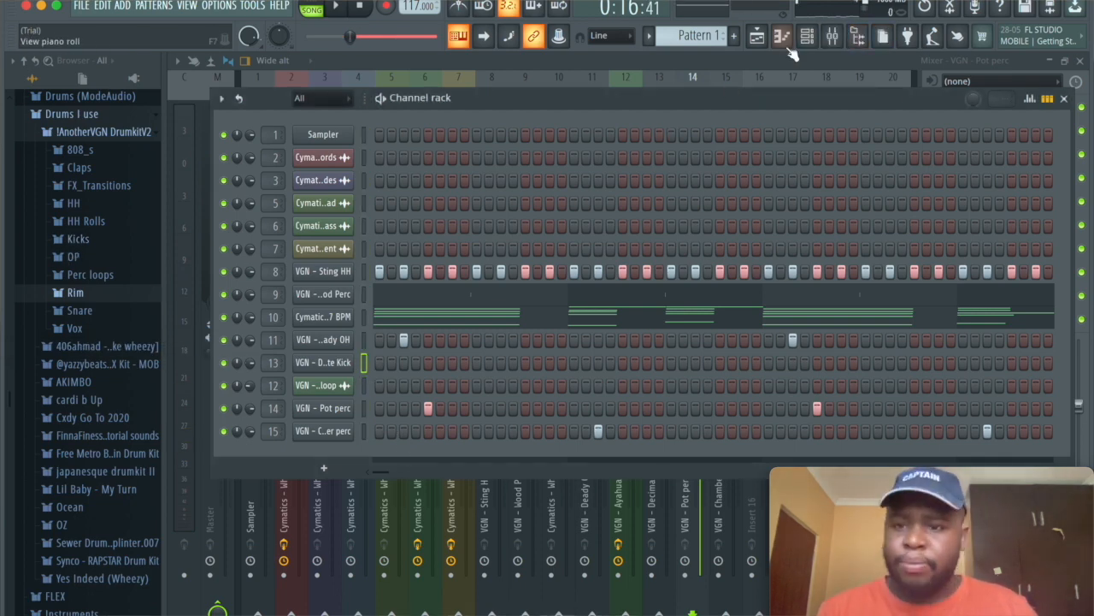
pyautogui.doubleClick(323, 362)
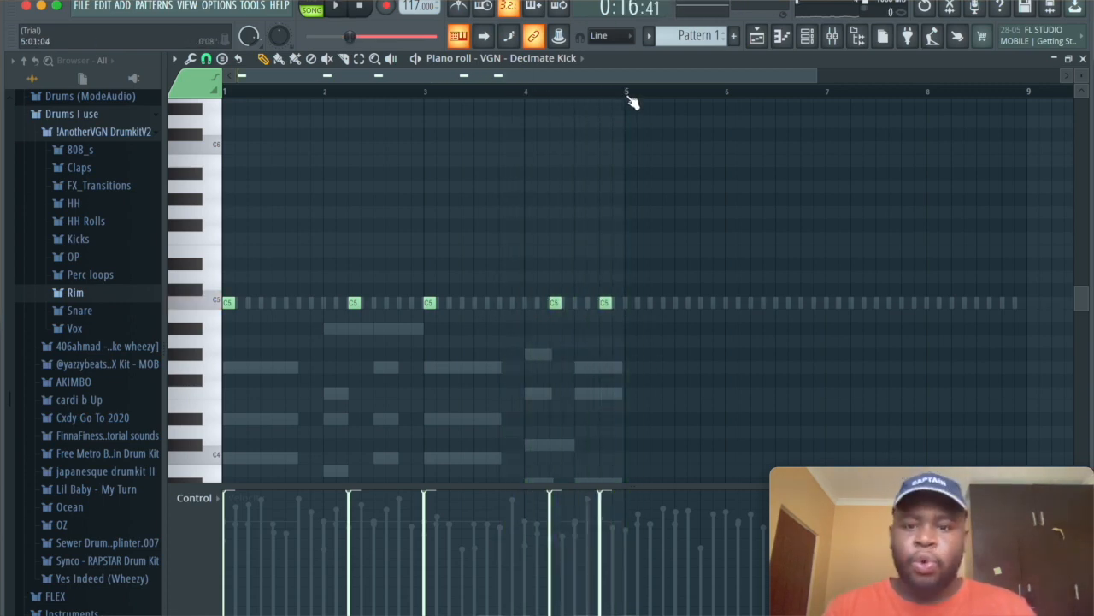
# Step: Repeat the perc loop clip along Track 7, play the arrangement through and stop at the start
pyautogui.moveTo(225, 92); pyautogui.dragTo(625, 93)
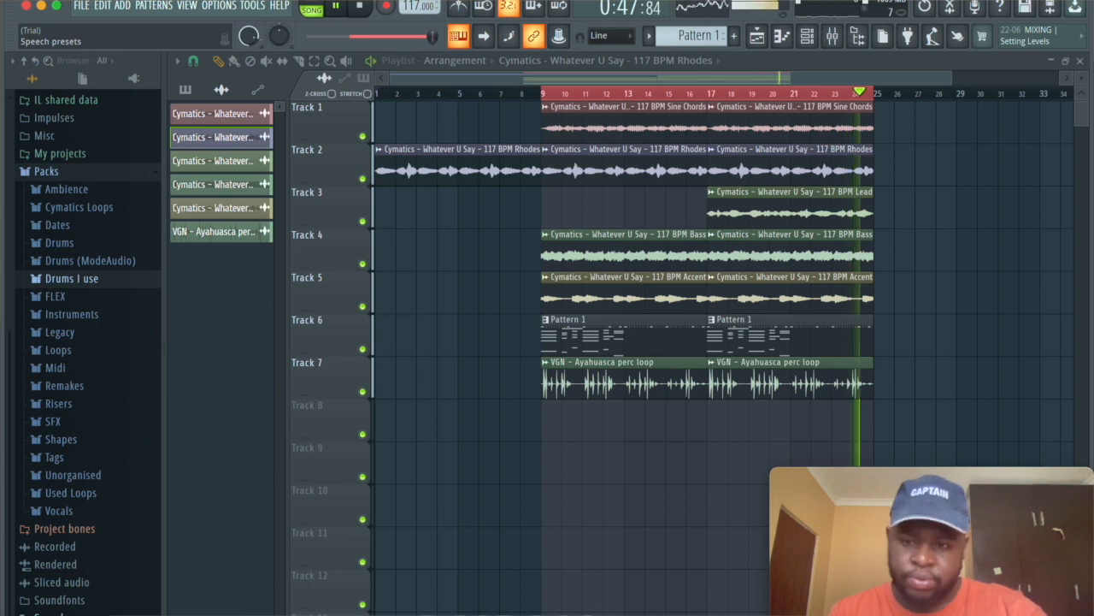
pyautogui.click(359, 7)
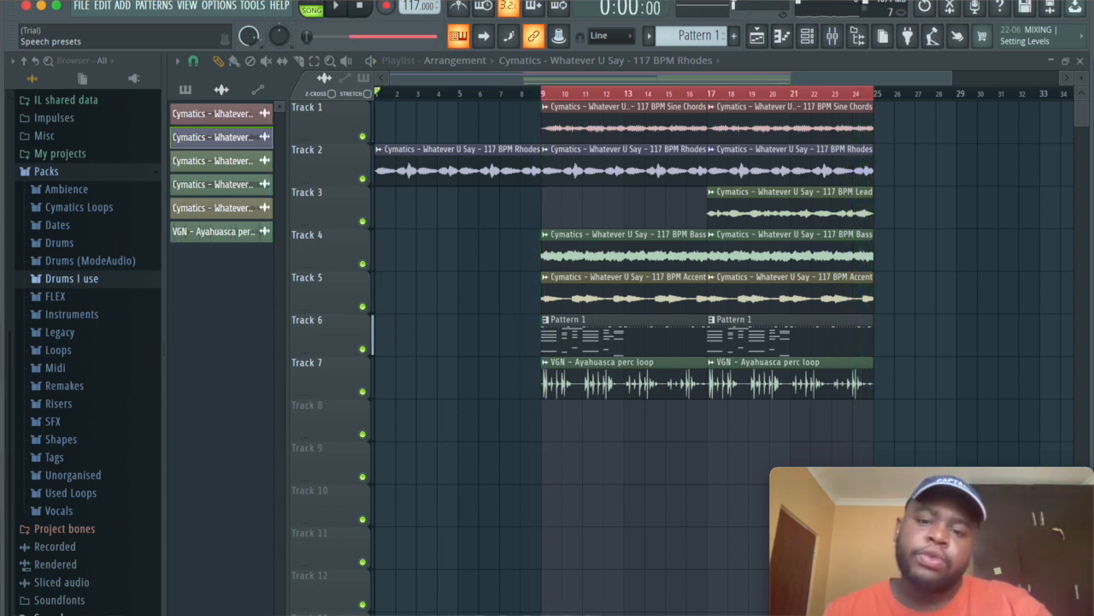